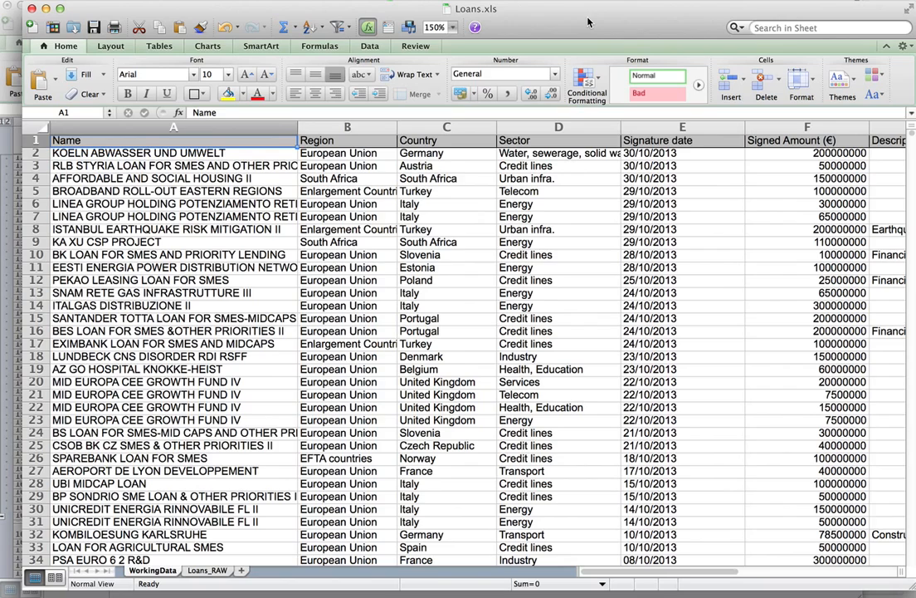
Review the loan table's Name, Region, Country, Sector and Signed Amount (€) columns and first values
click(139, 153)
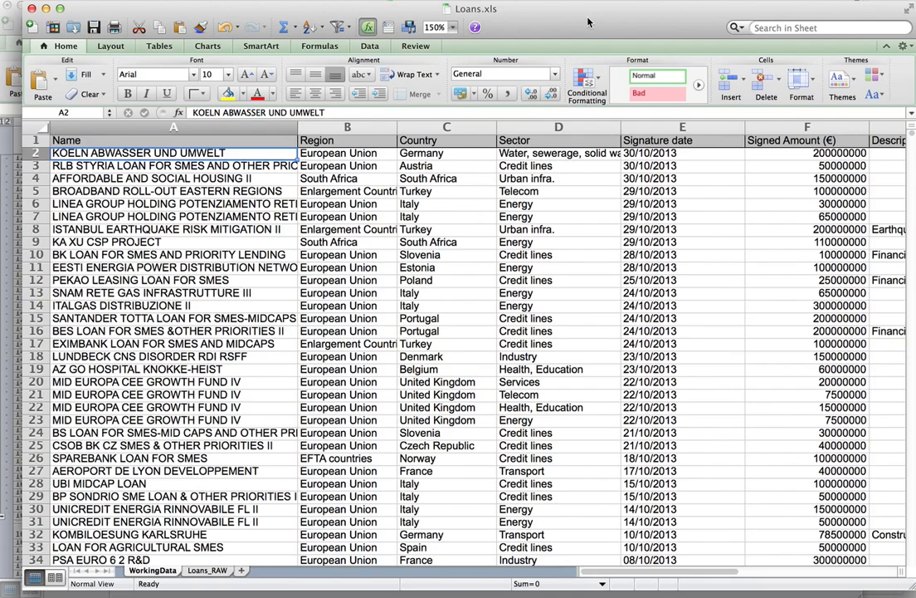
click(172, 139)
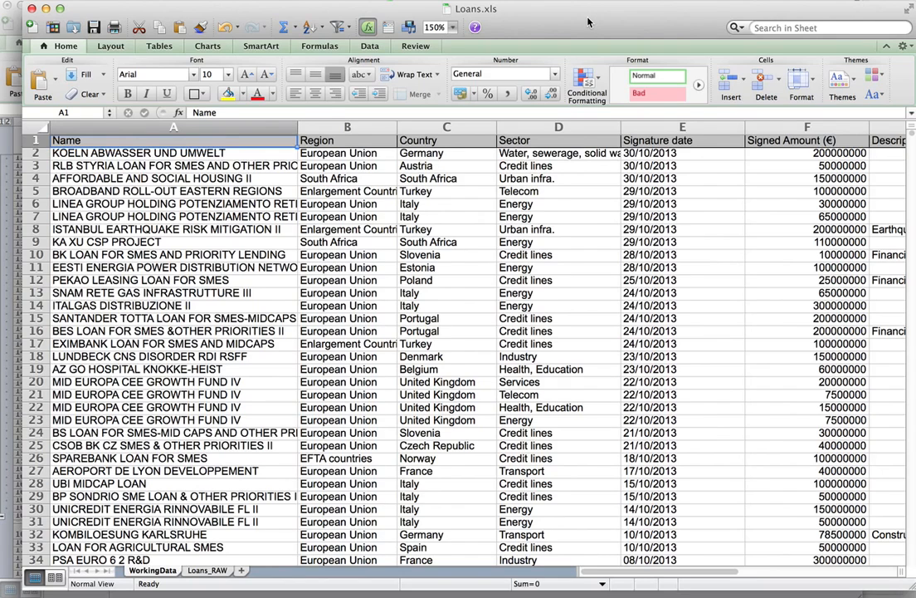
click(172, 153)
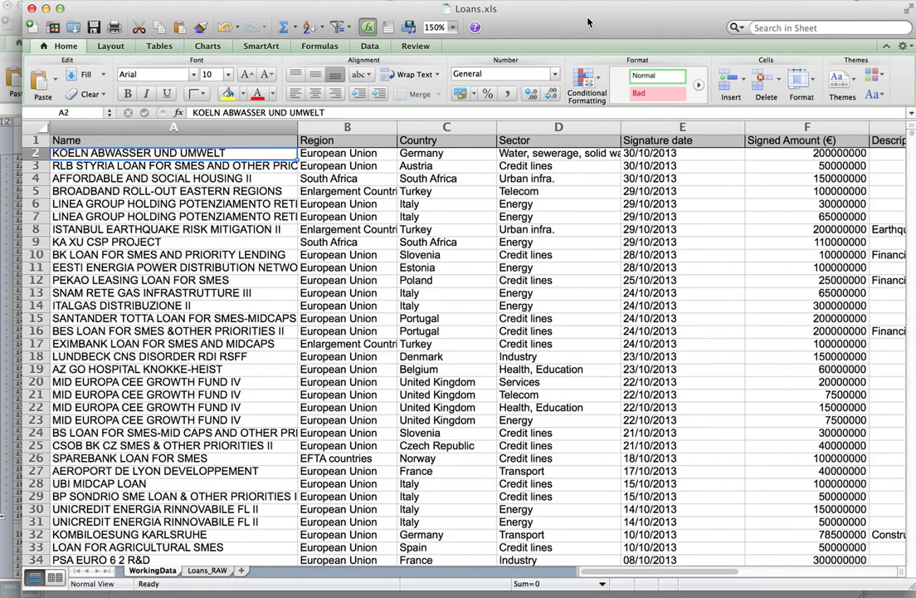
mouse_move(303, 375)
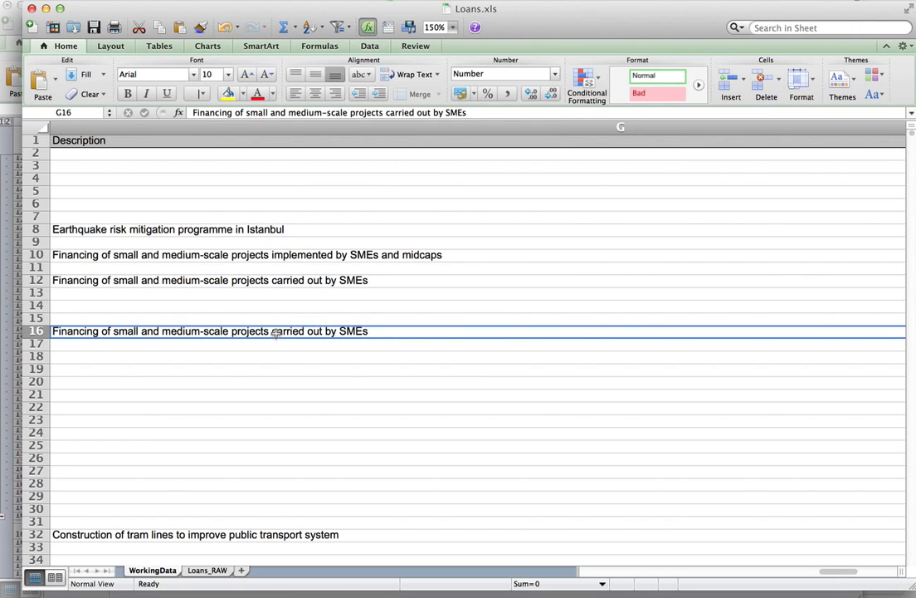
mouse_move(271, 256)
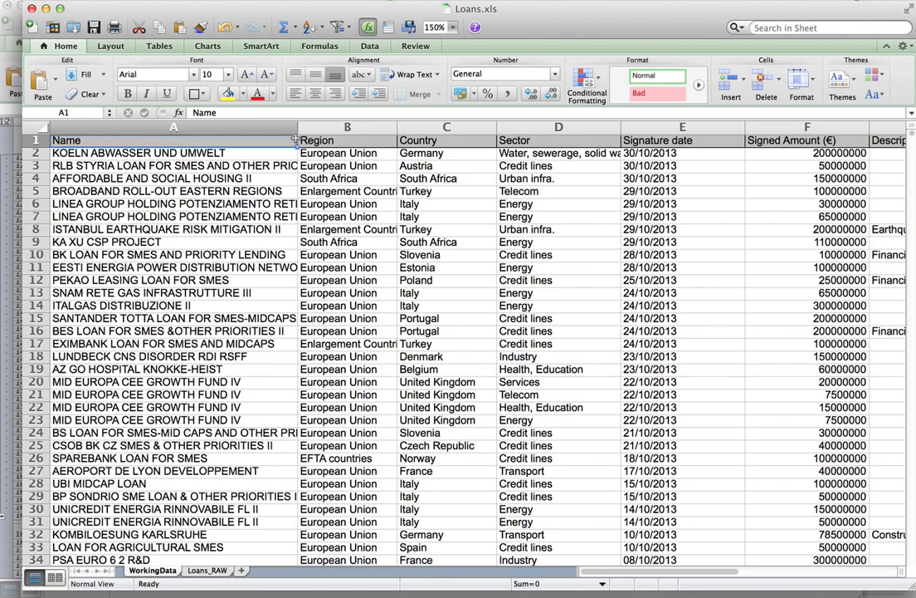
click(347, 139)
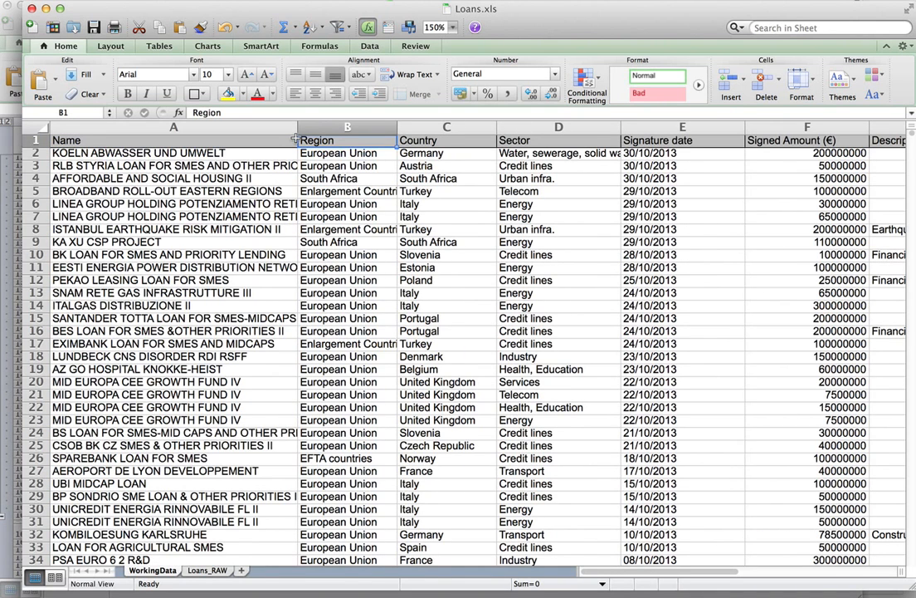
click(446, 140)
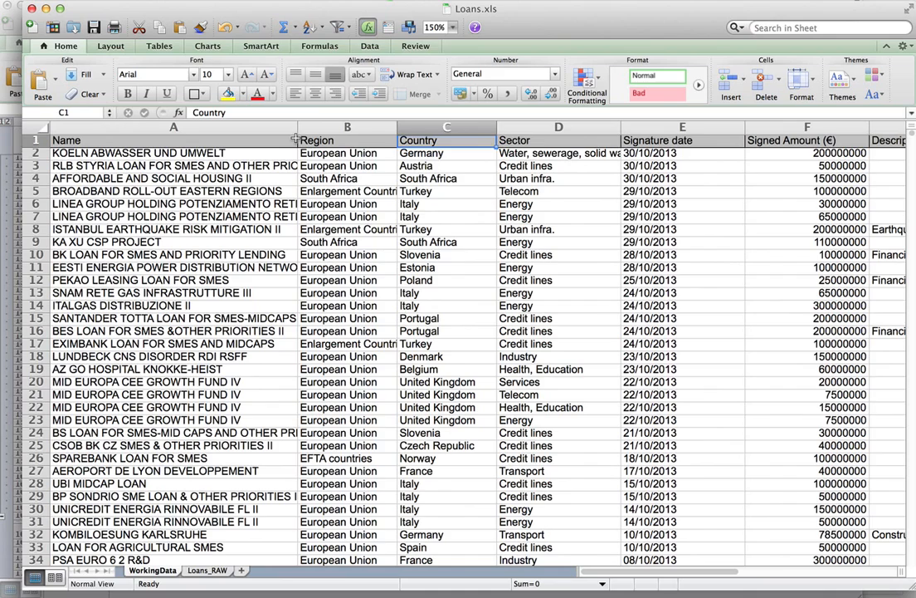
click(557, 139)
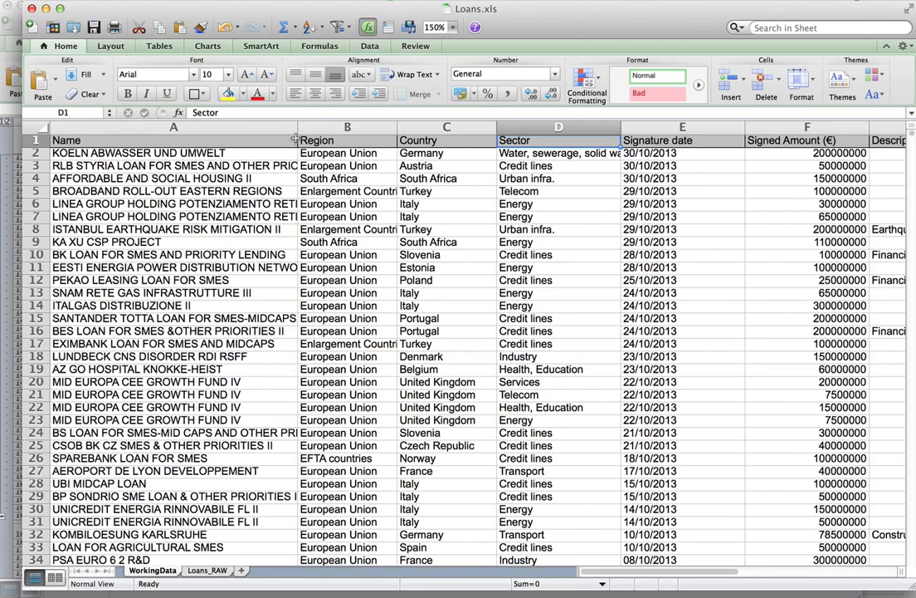
scroll(right, 3)
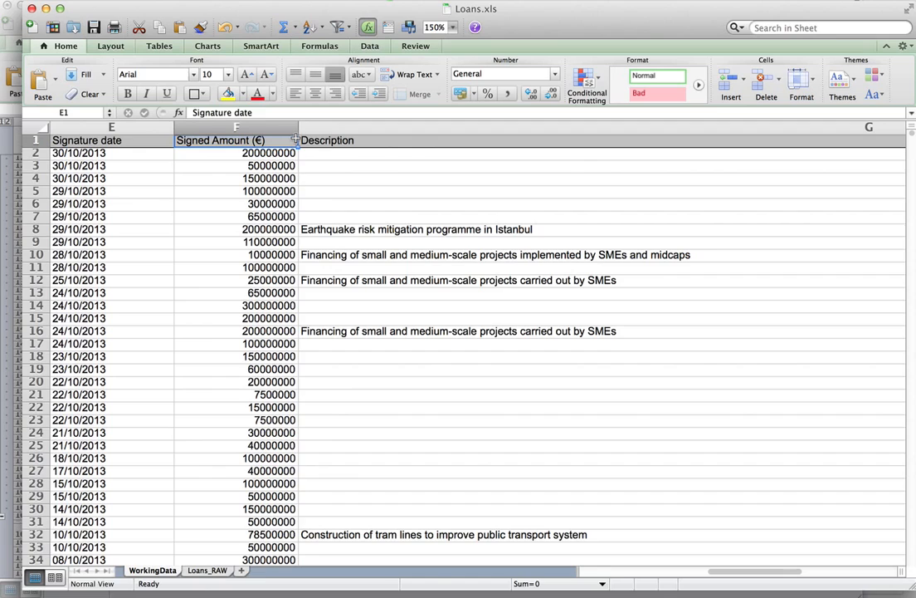
click(236, 139)
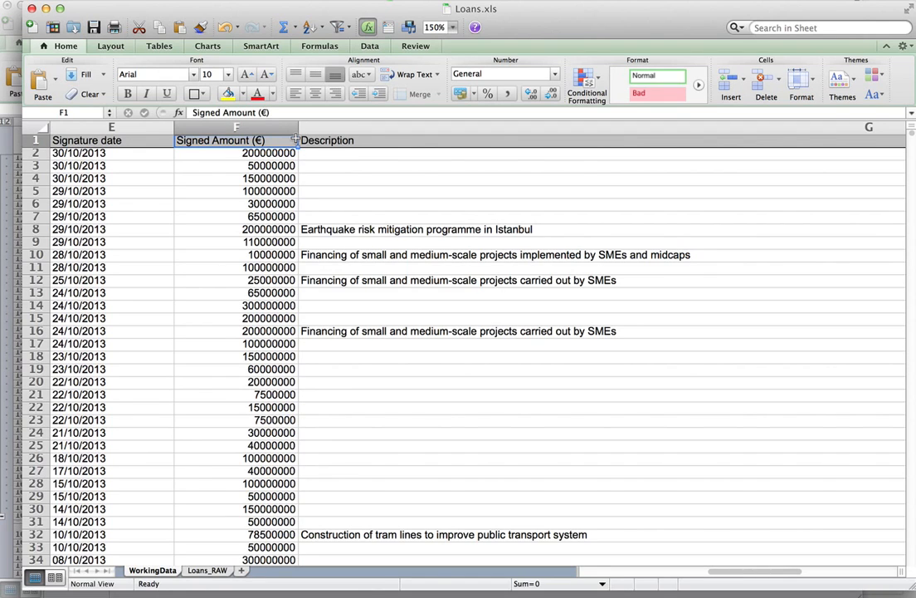
click(236, 153)
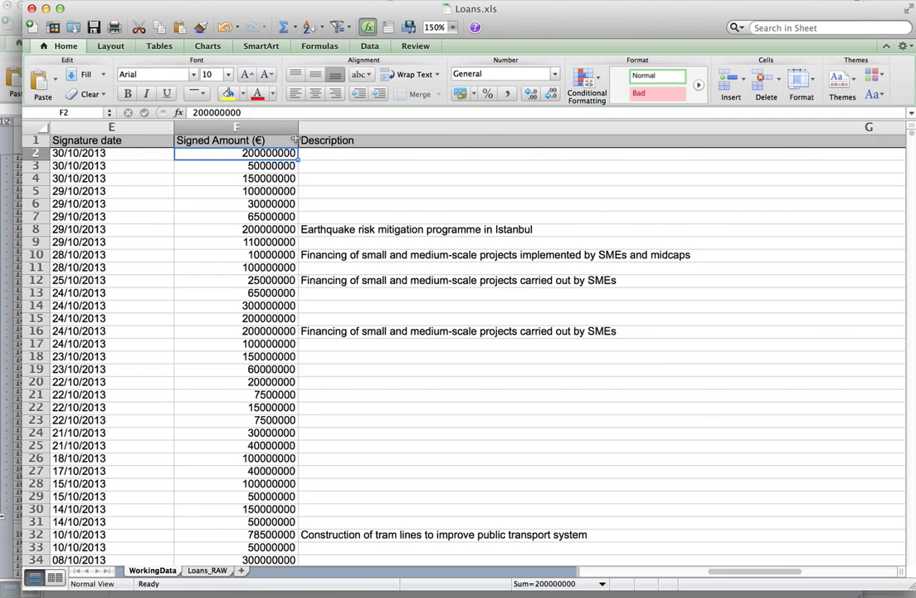
click(236, 166)
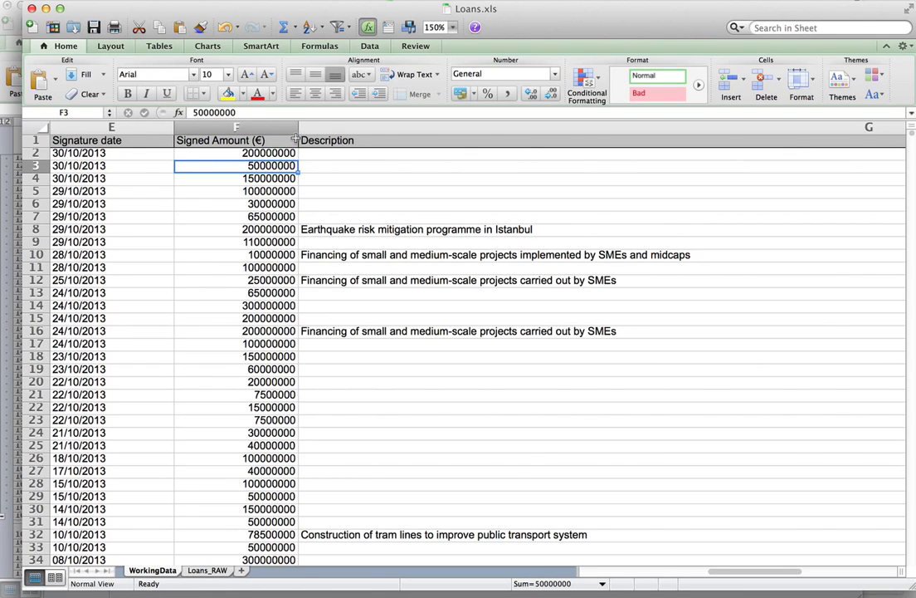
click(236, 152)
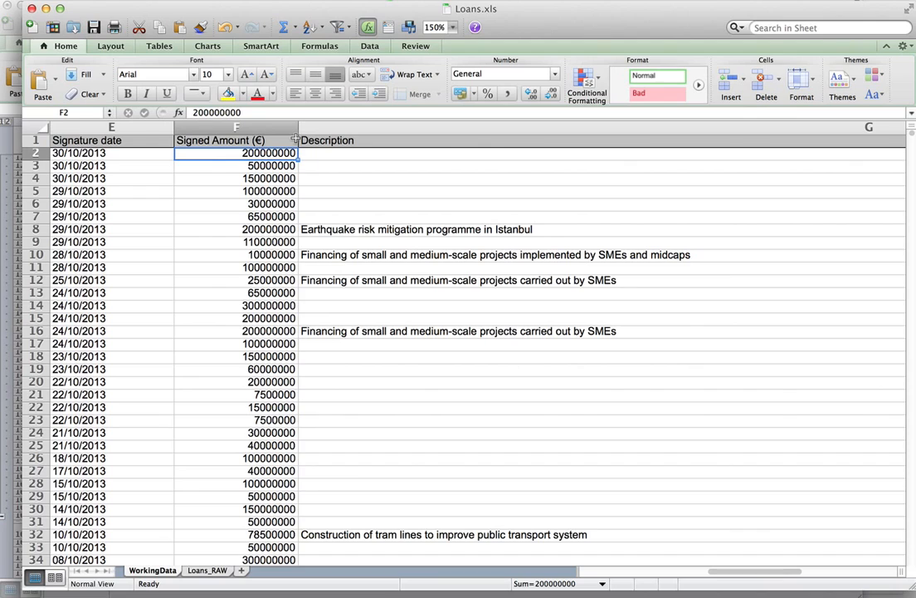
click(111, 152)
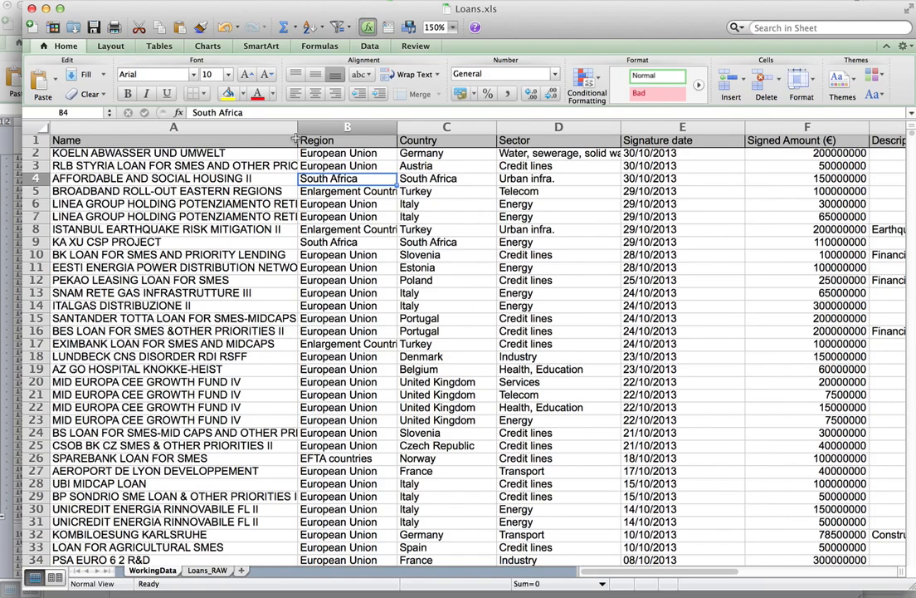
Inspect the housing loan's country, sector and signature date, then show the Data ribbon tools
click(446, 178)
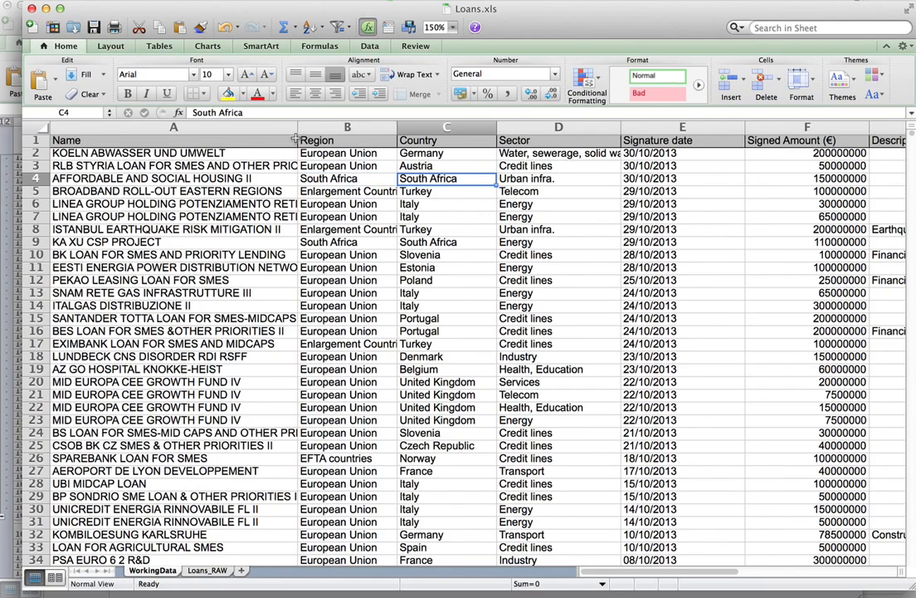
click(558, 177)
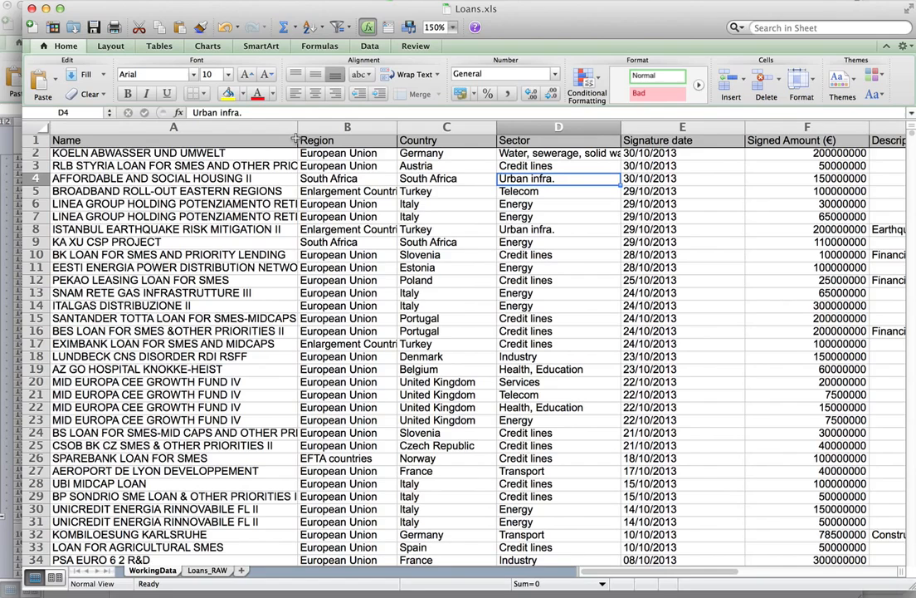
click(683, 178)
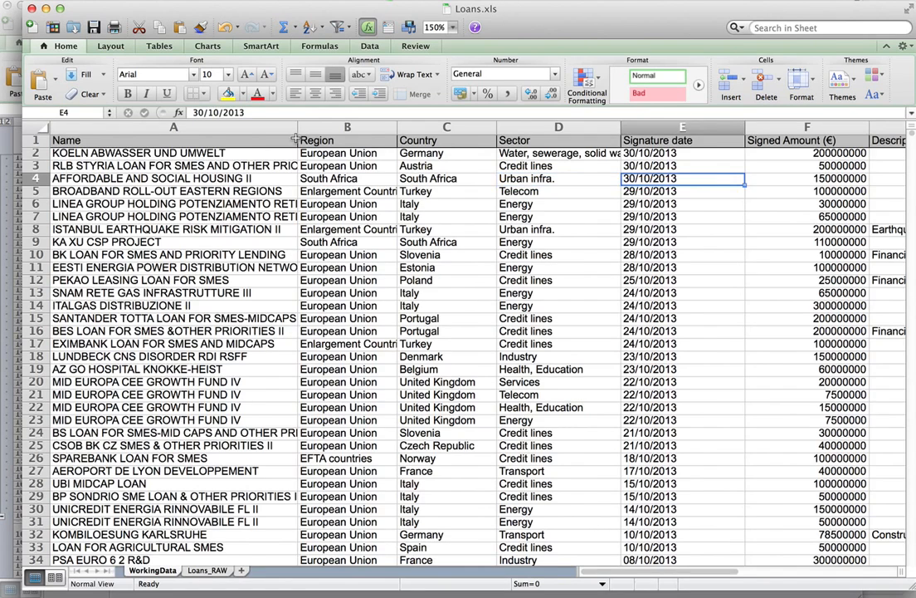
scroll(right, 3)
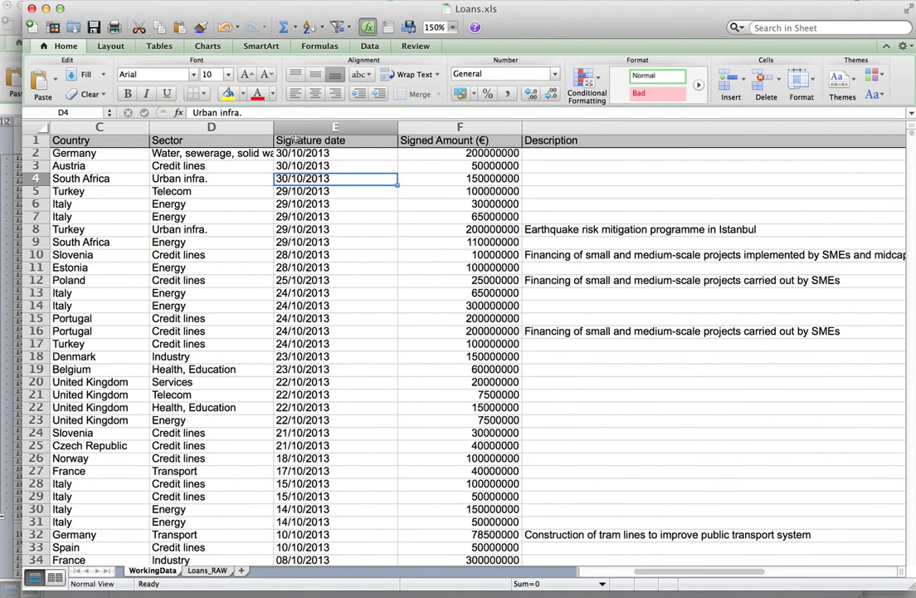
click(458, 177)
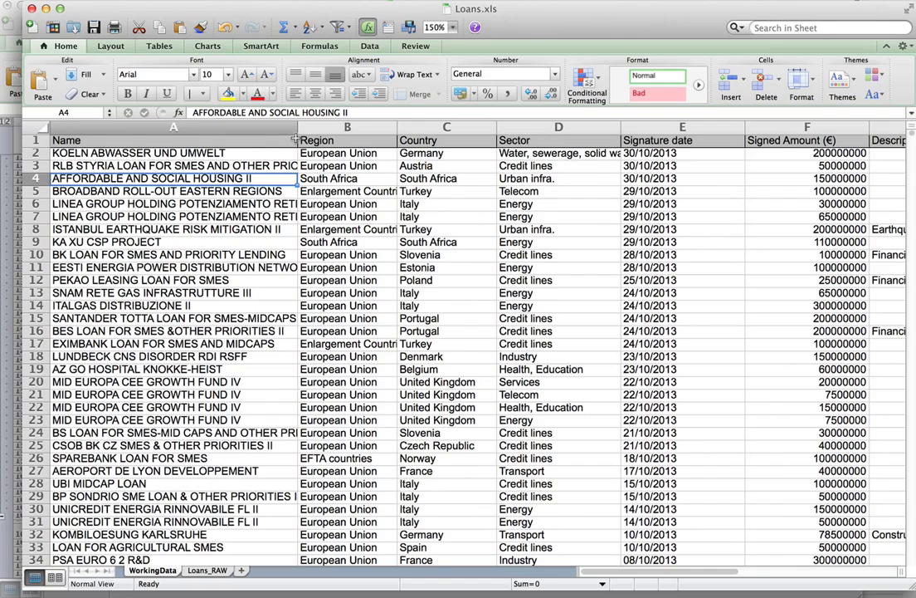
mouse_move(279, 191)
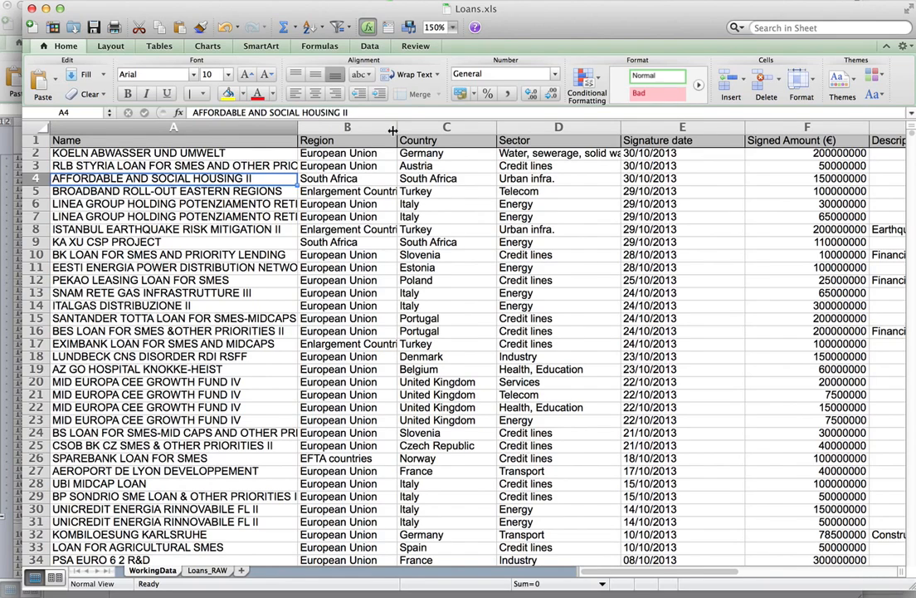
mouse_move(418, 93)
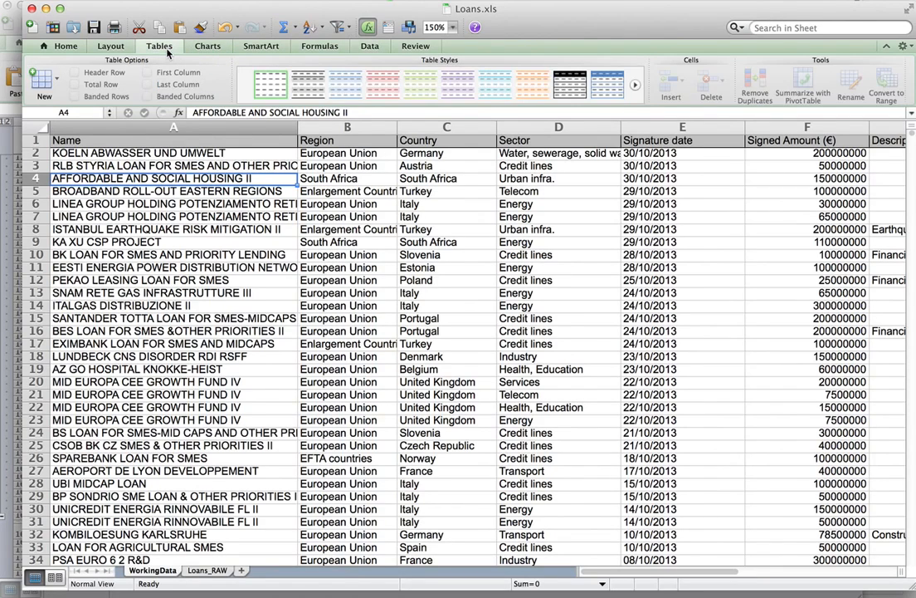
click(109, 47)
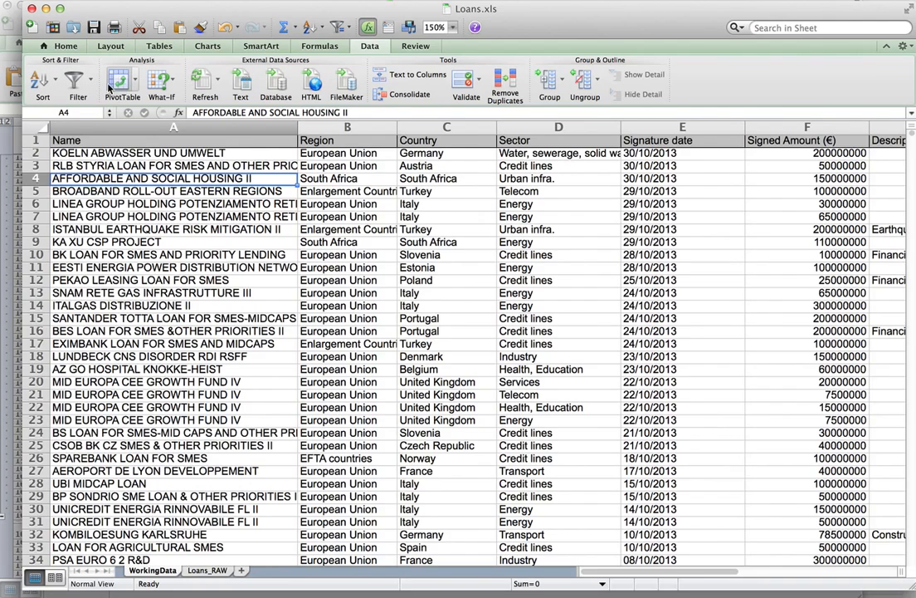
mouse_move(123, 86)
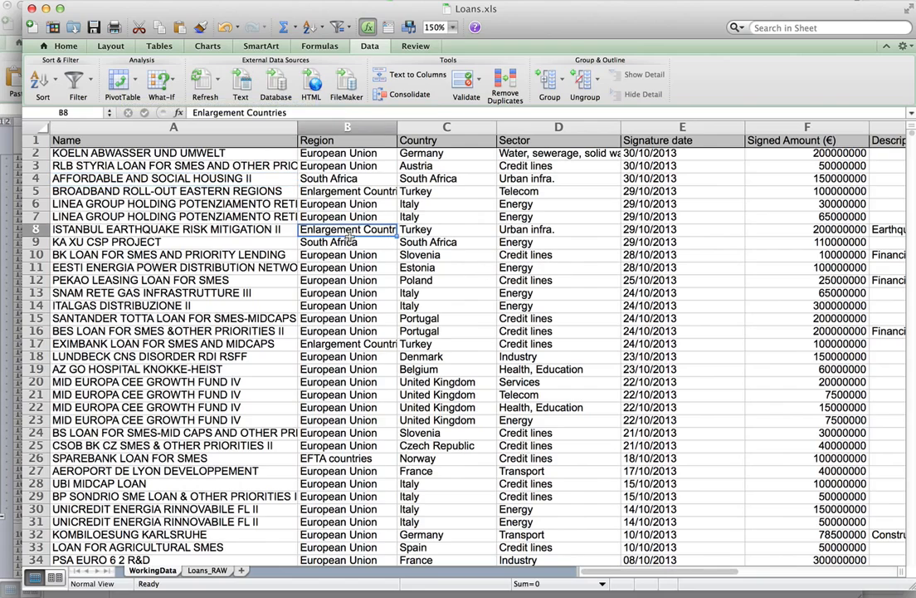
mouse_move(365, 379)
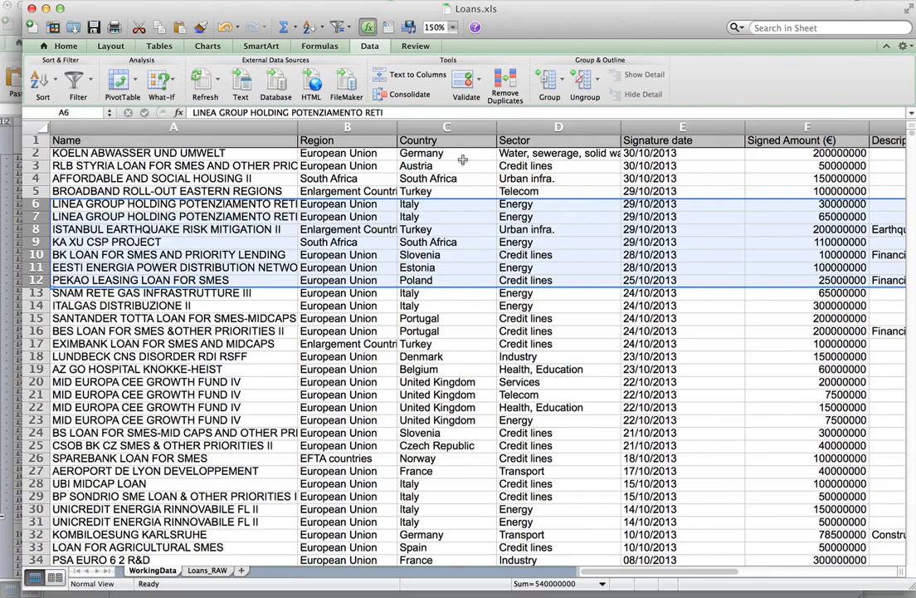
Create a pivot table from the loan records on a new Sheet2
click(346, 369)
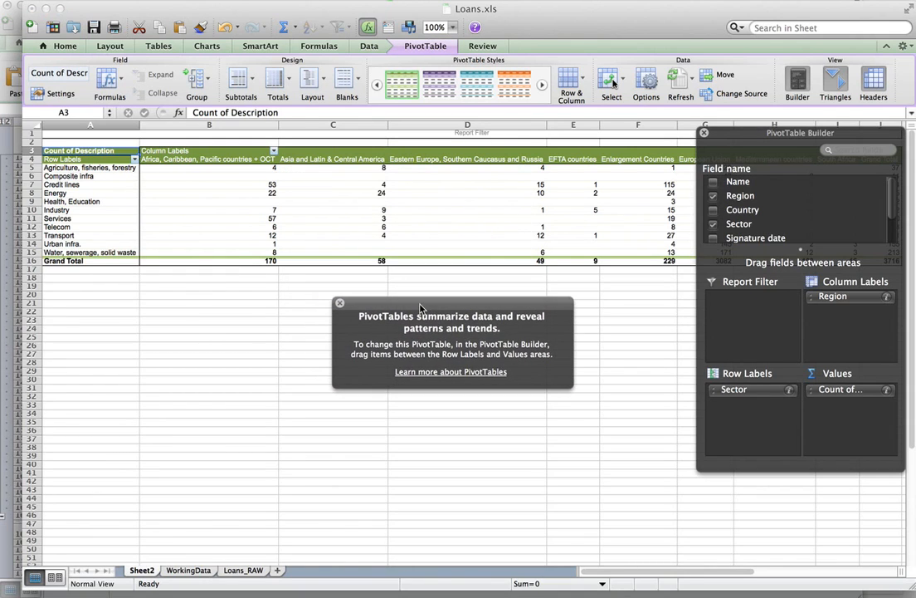
mouse_move(330, 285)
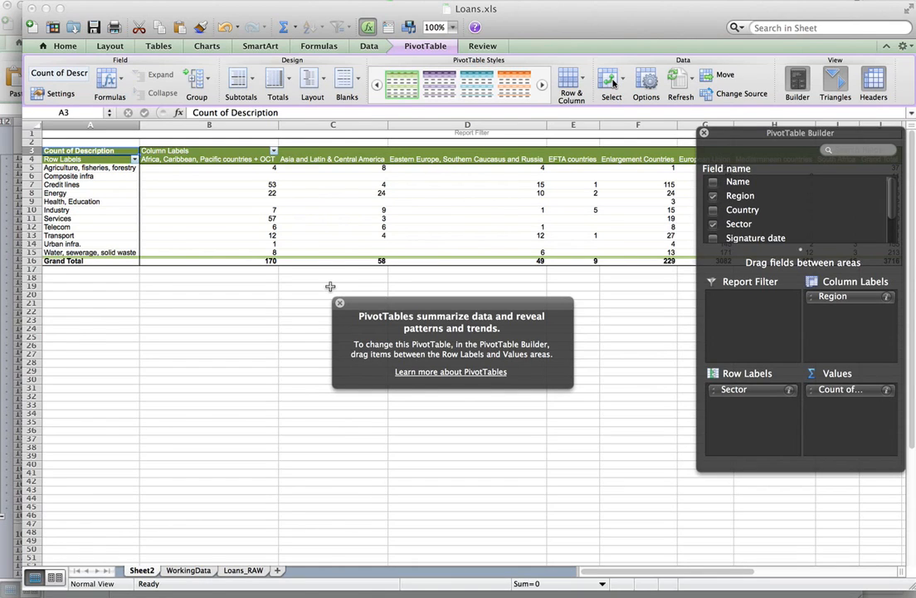
mouse_move(430, 236)
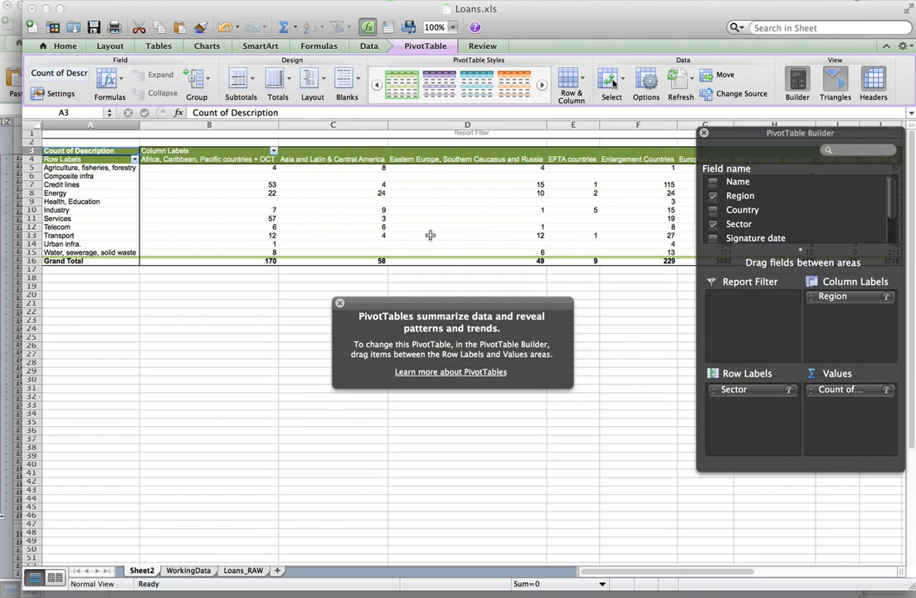
Remove Sector, Region and the Description count so the Sheet2 pivot table is empty
drag(800, 133, 739, 133)
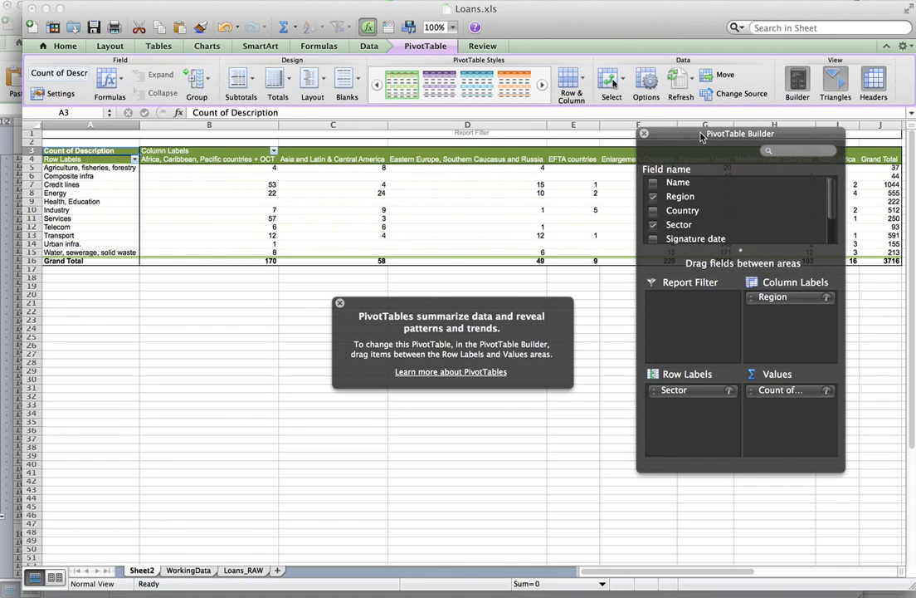
mouse_move(664, 182)
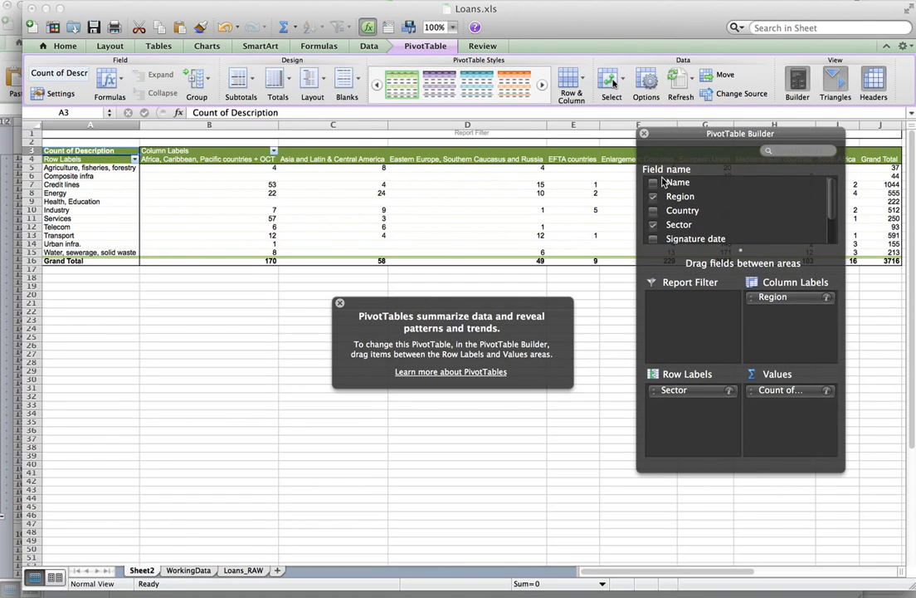
mouse_move(755, 217)
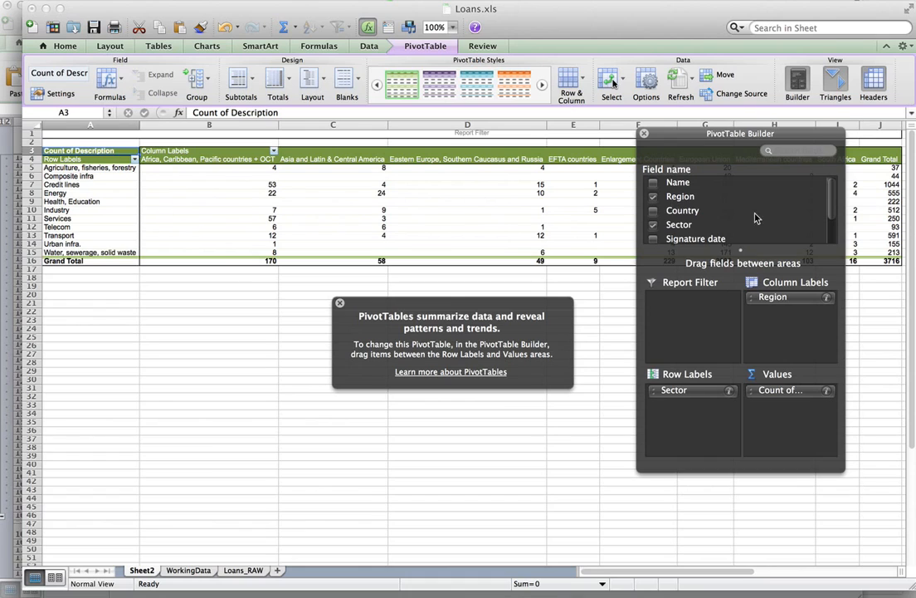
click(89, 185)
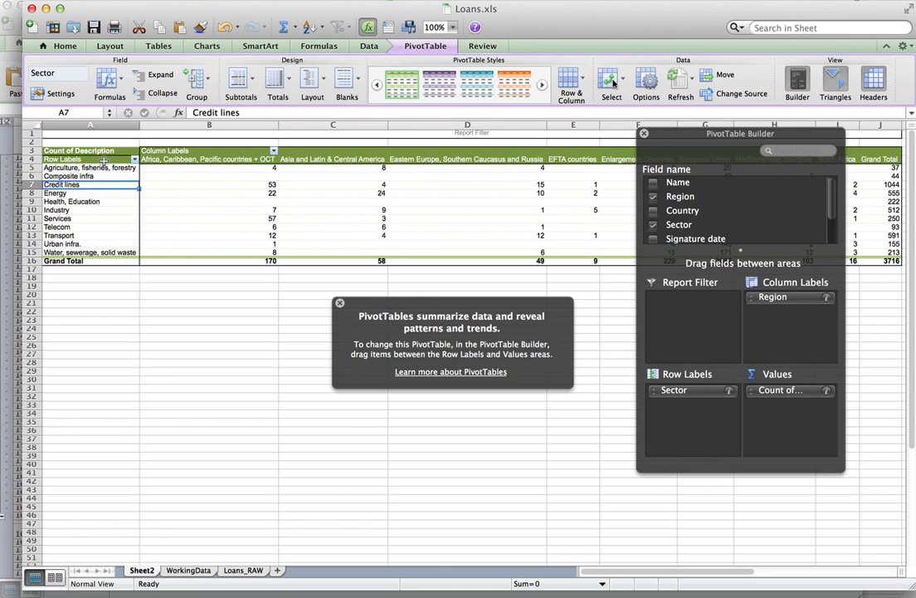
click(57, 219)
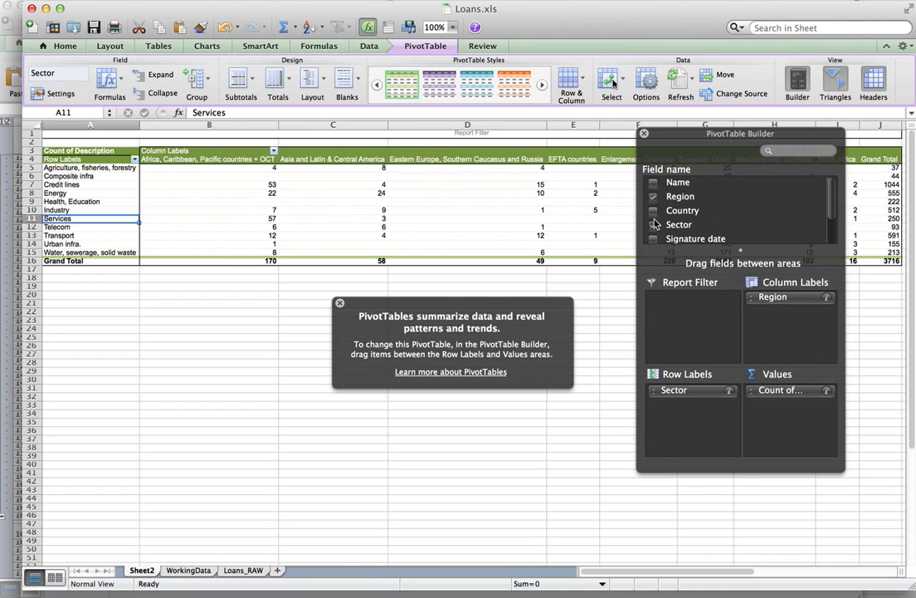
click(654, 196)
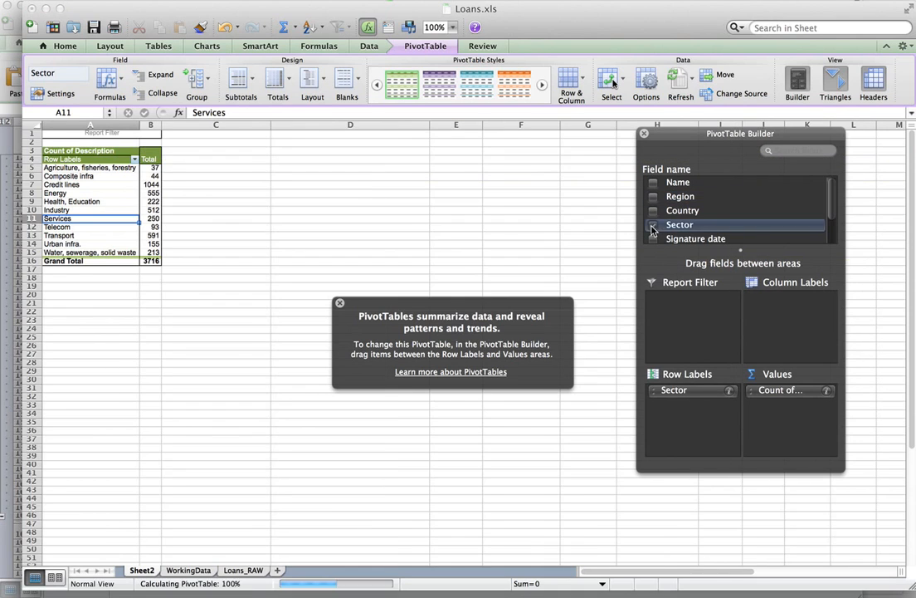
click(654, 224)
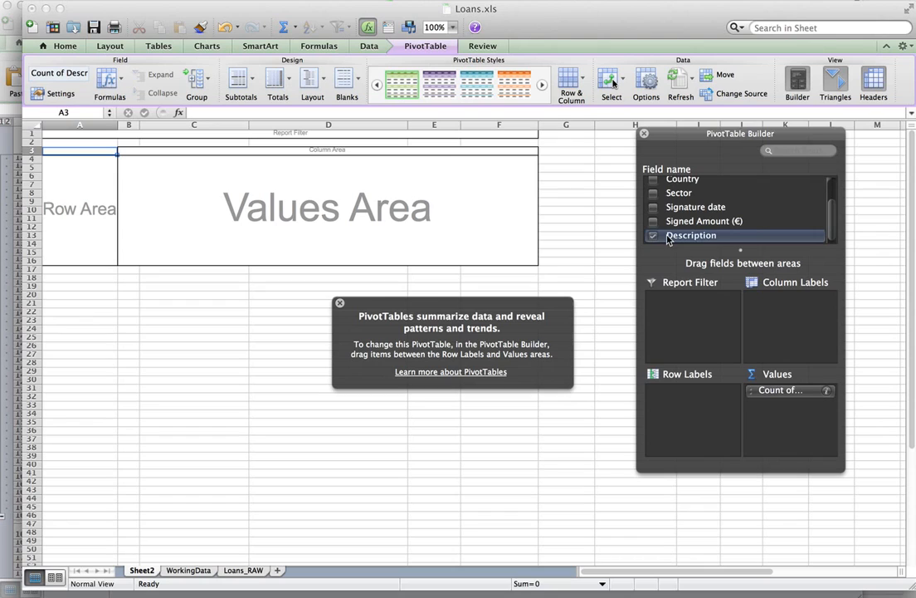
click(654, 236)
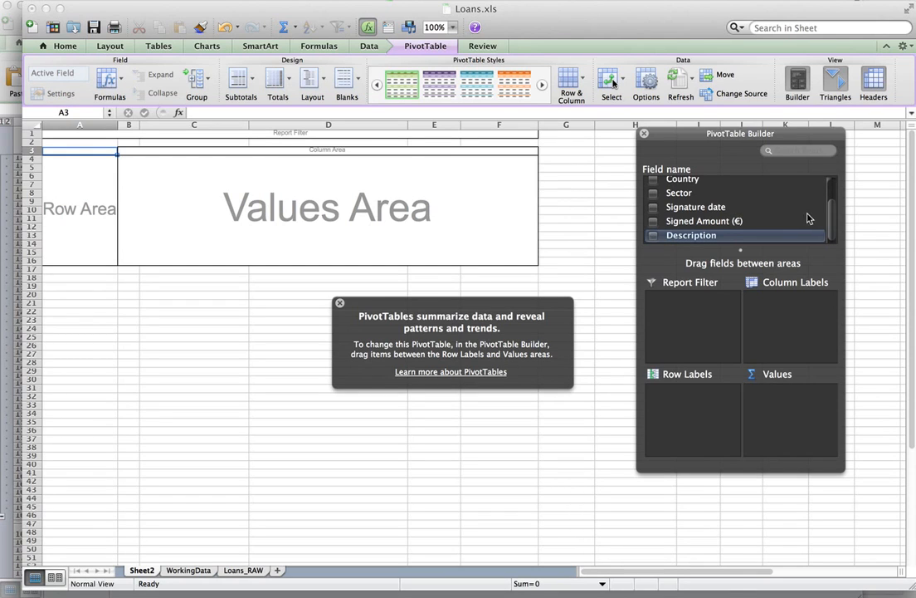
mouse_move(870, 225)
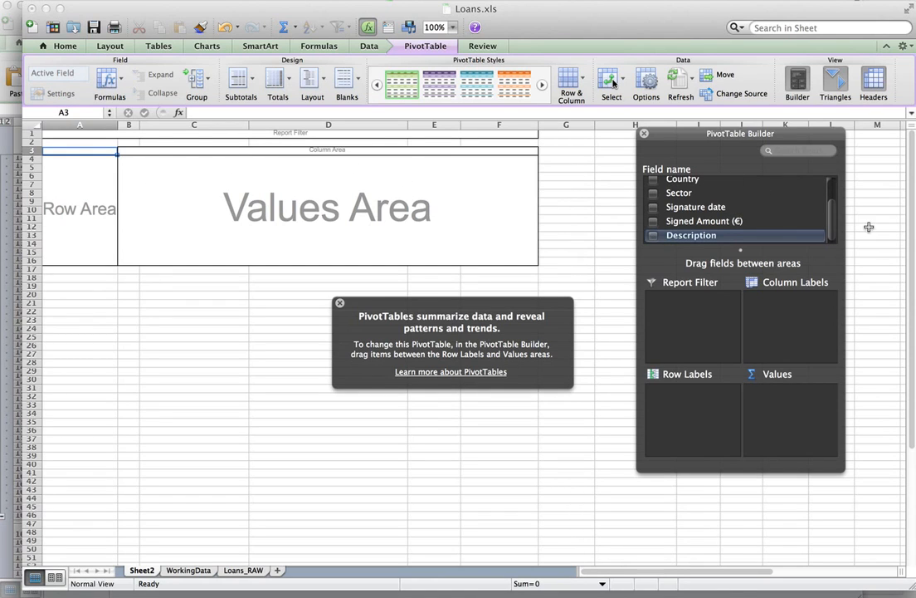
scroll(up, 3)
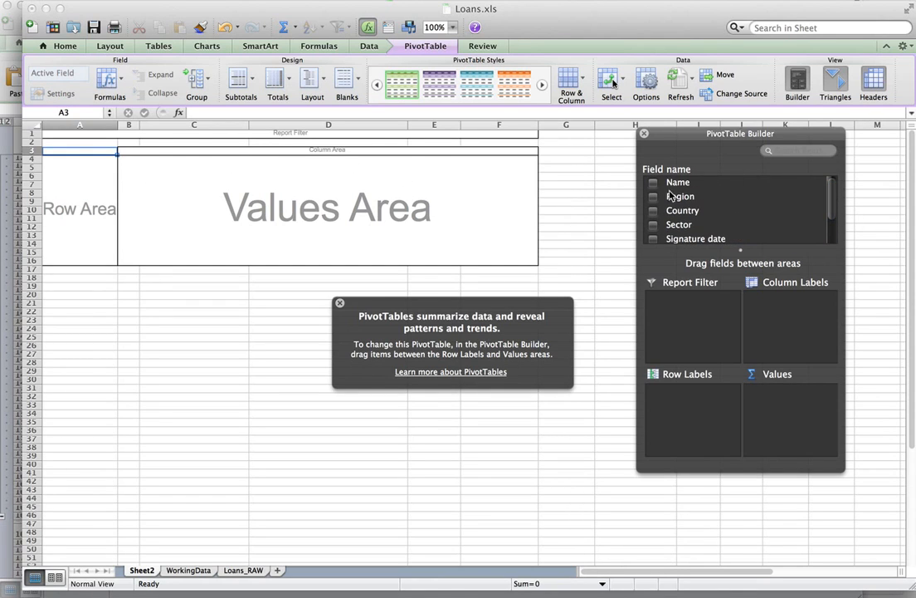
mouse_move(816, 209)
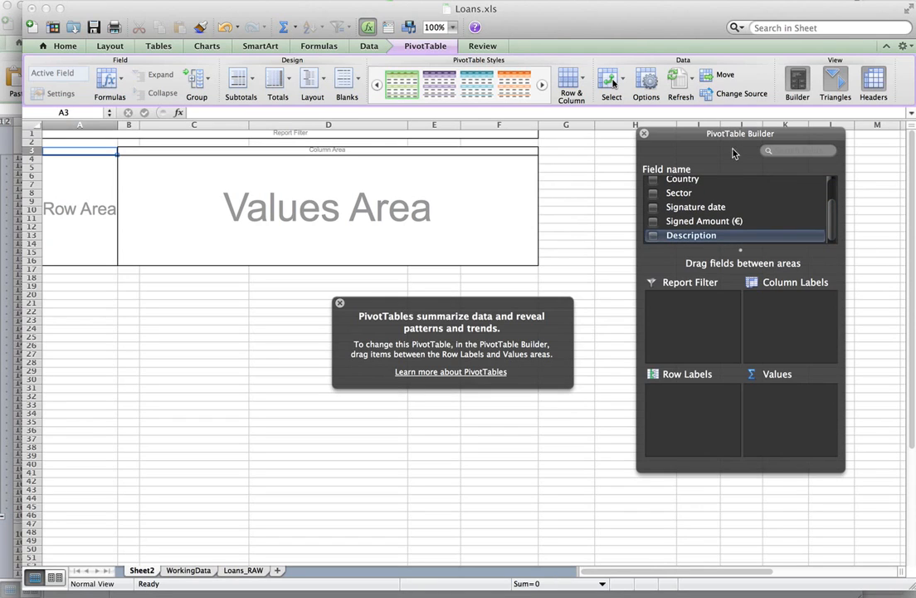
mouse_move(709, 206)
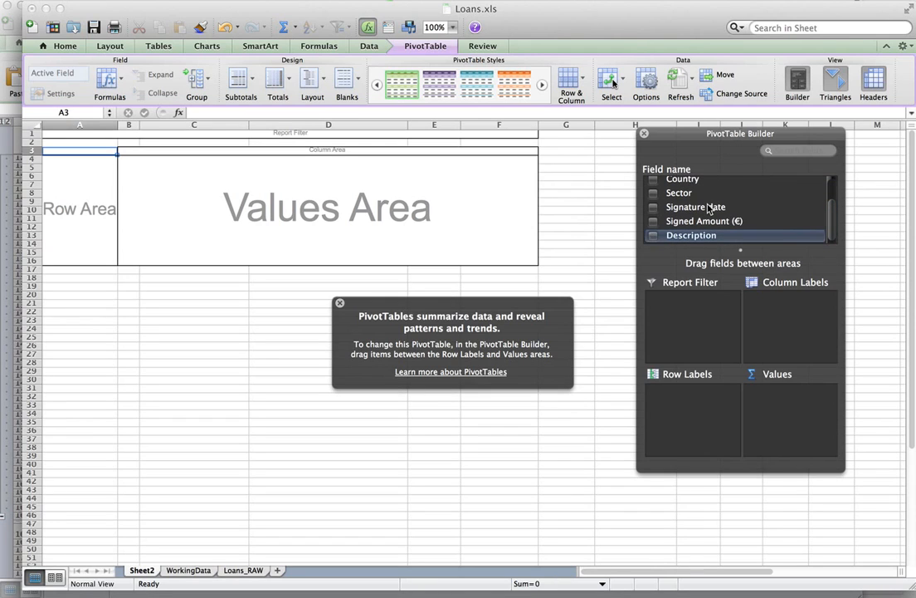
scroll(up, 3)
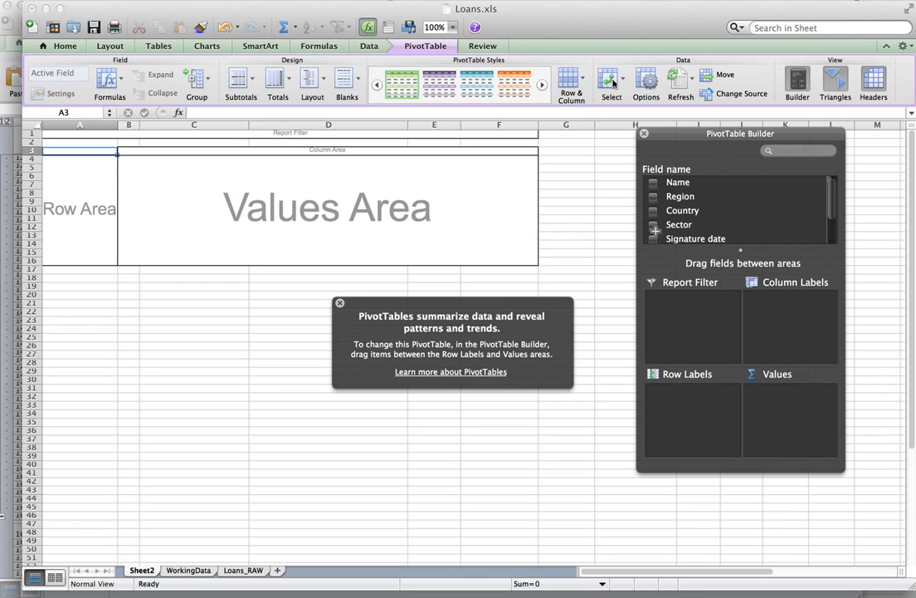
click(79, 209)
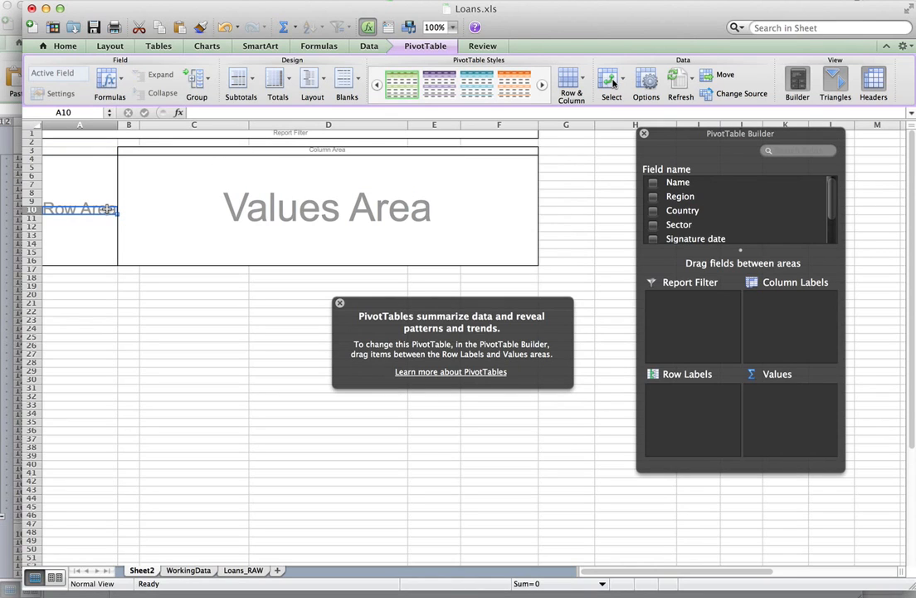
mouse_move(712, 140)
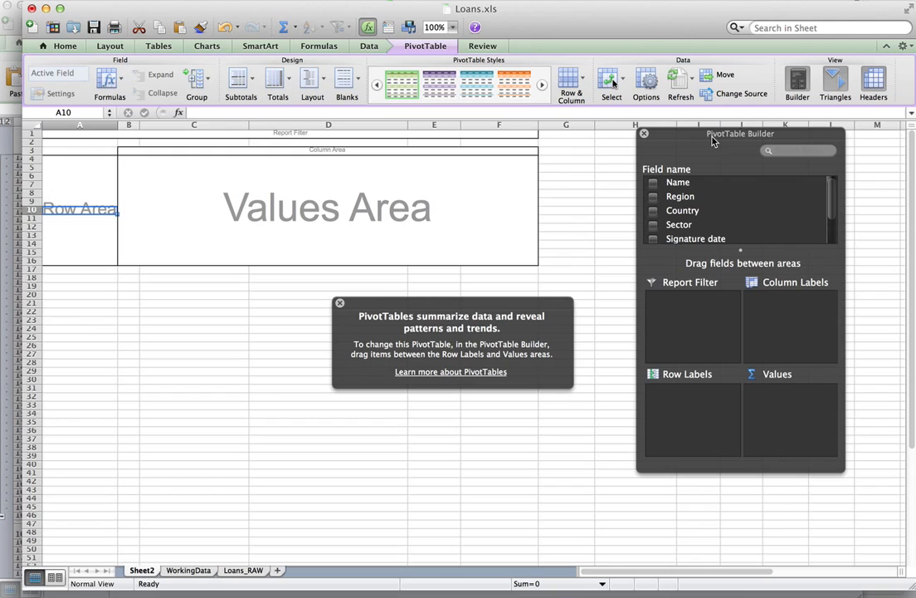
mouse_move(720, 139)
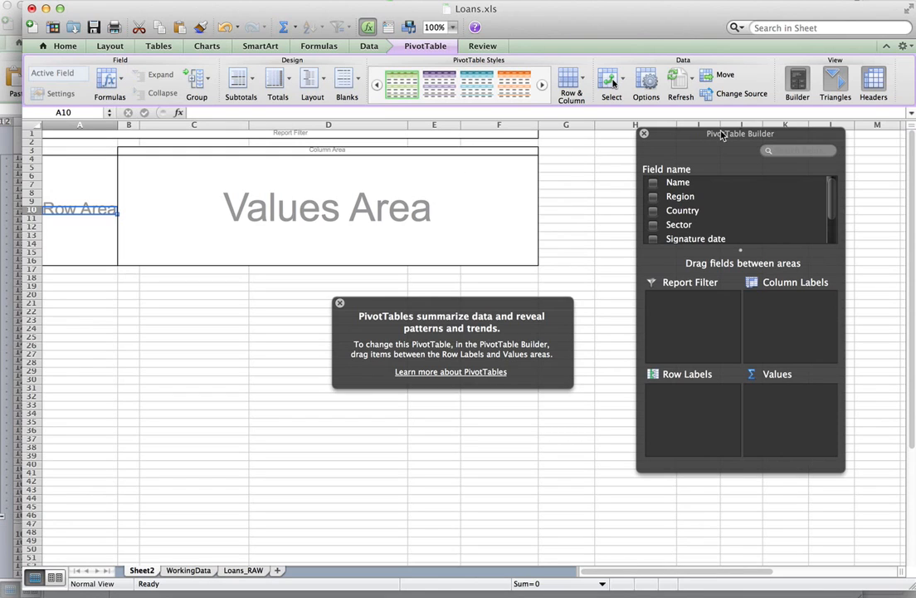
mouse_move(218, 315)
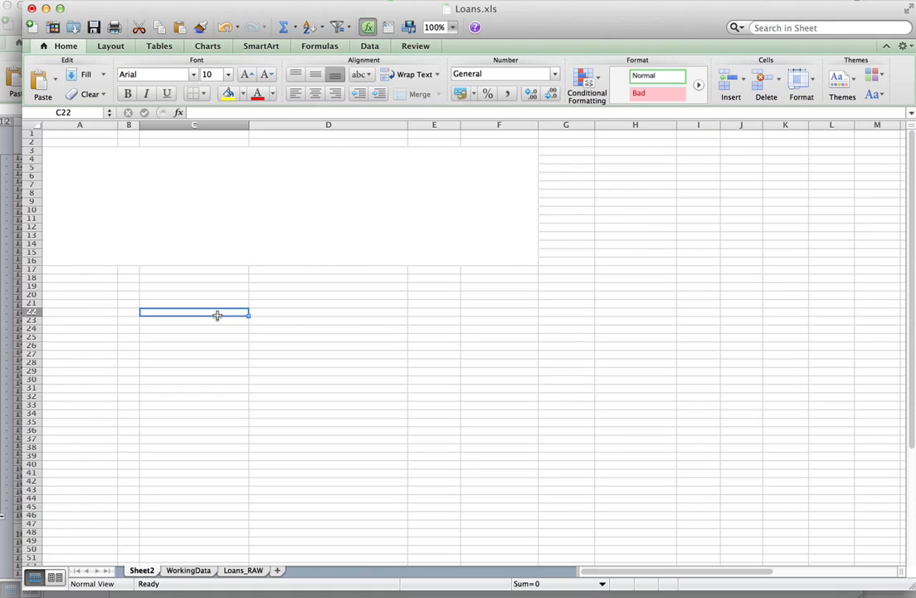
mouse_move(232, 196)
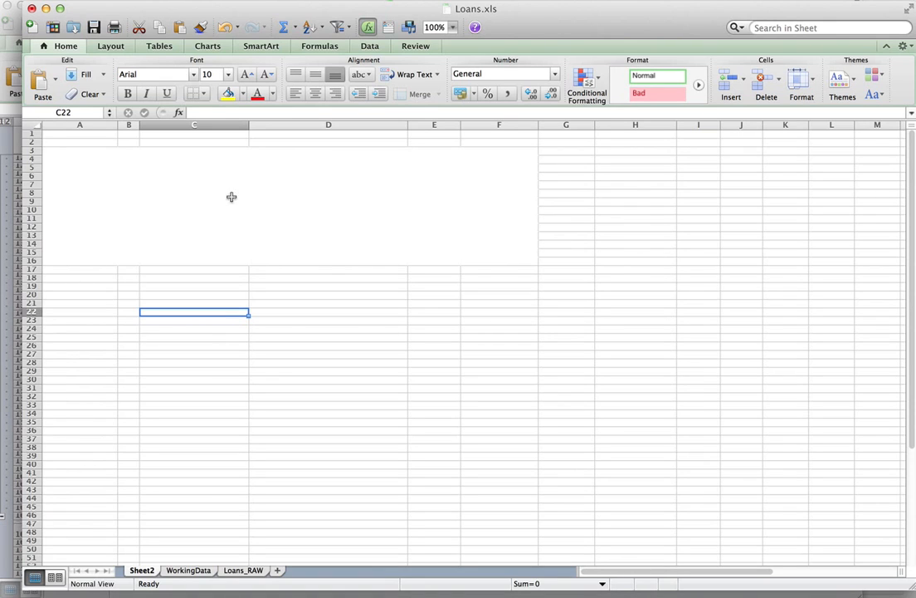
mouse_move(864, 302)
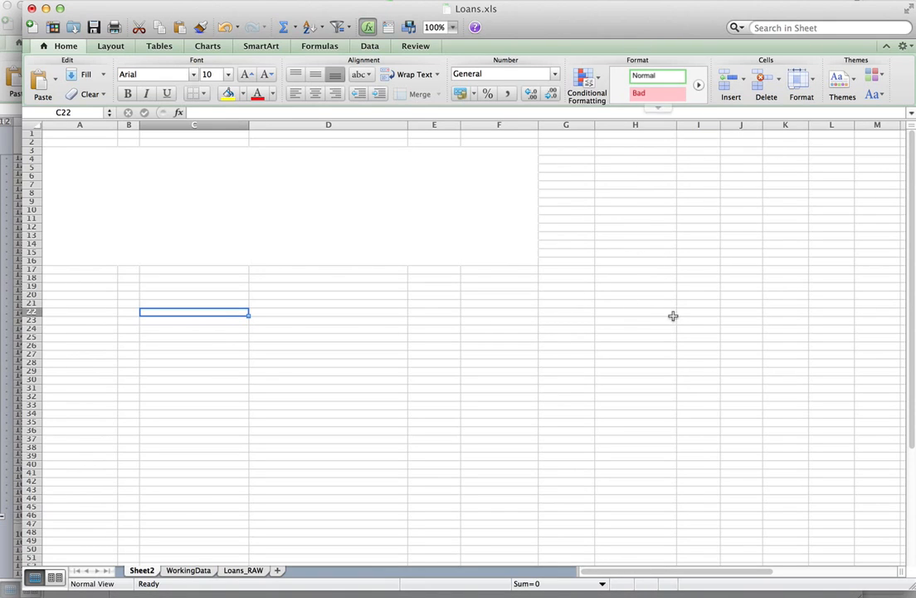
mouse_move(282, 311)
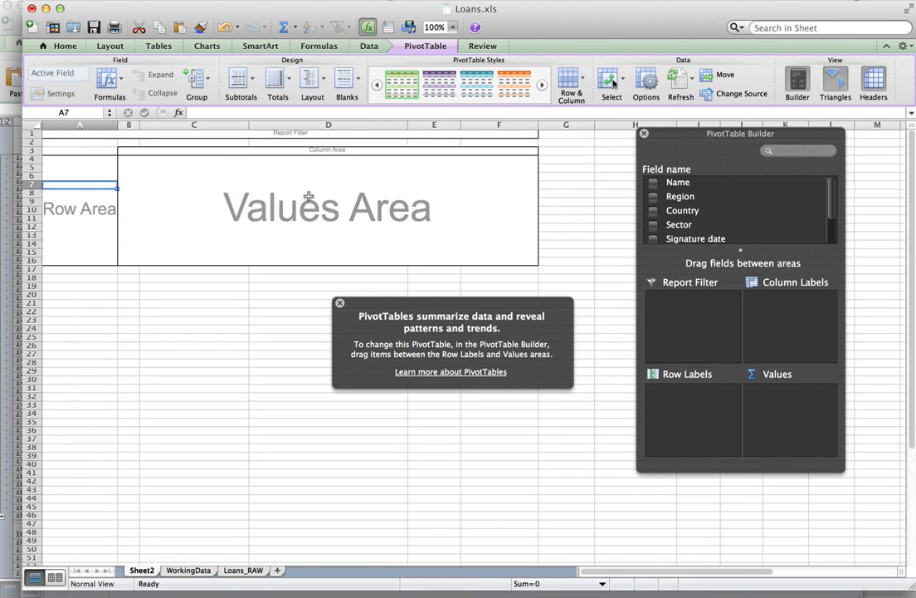
click(338, 302)
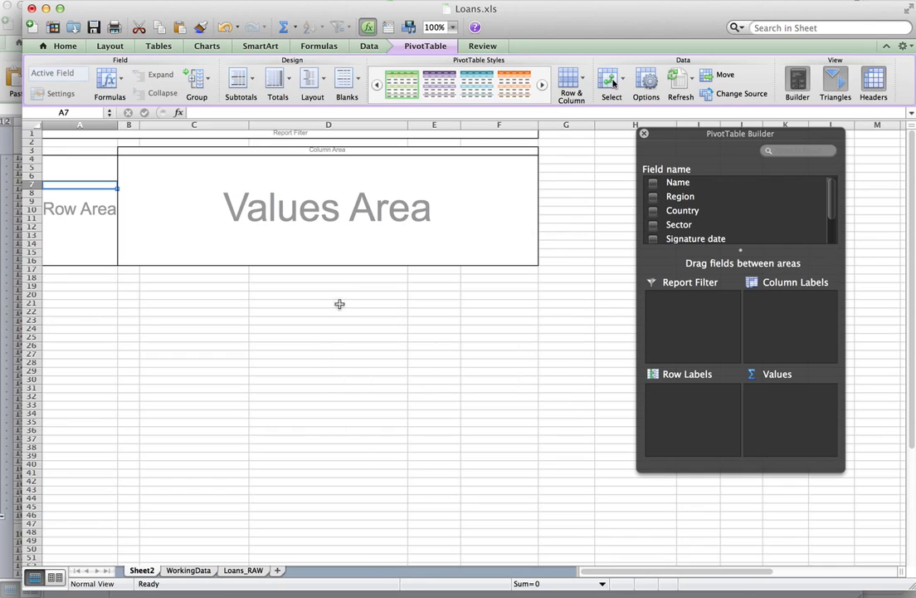
drag(741, 133, 665, 133)
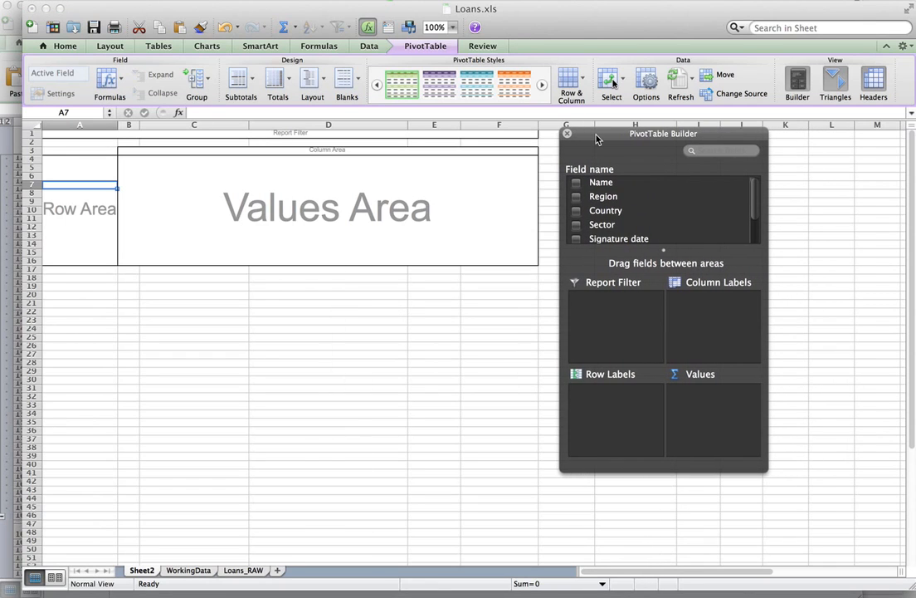
mouse_move(417, 173)
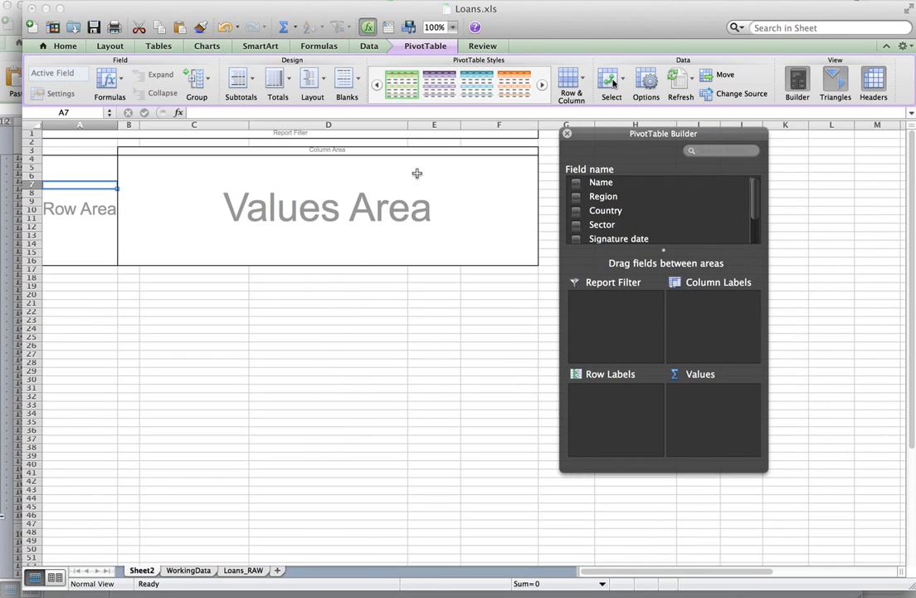
click(194, 175)
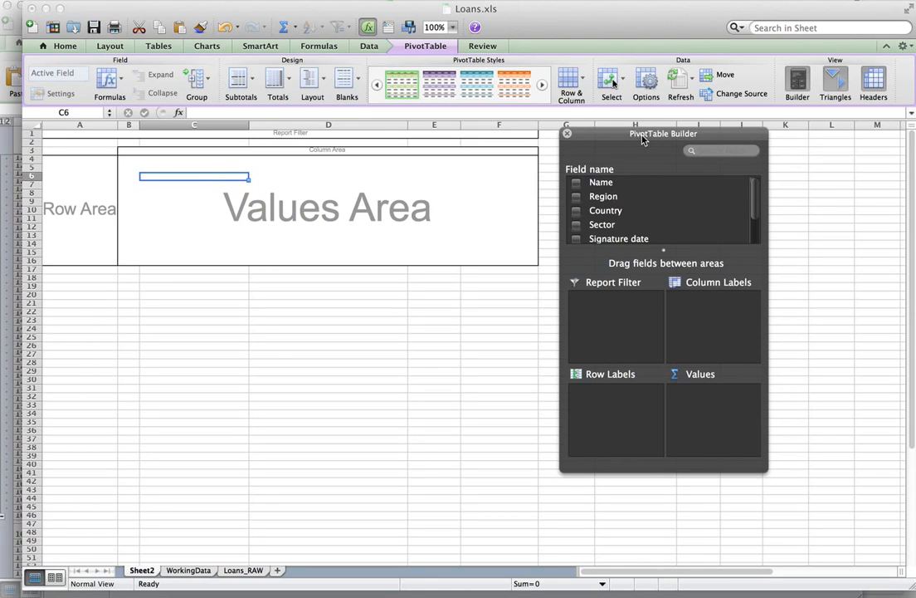
mouse_move(151, 216)
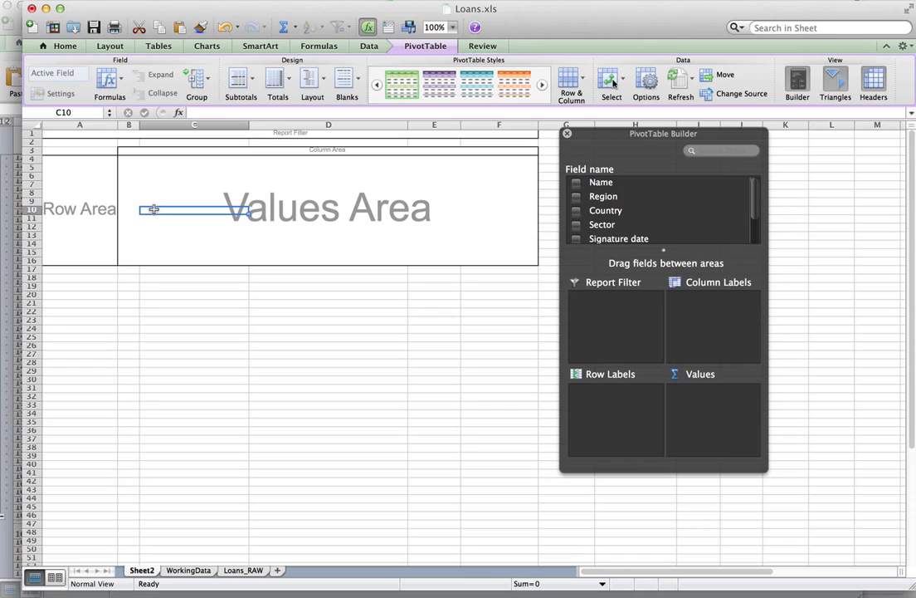
mouse_move(578, 179)
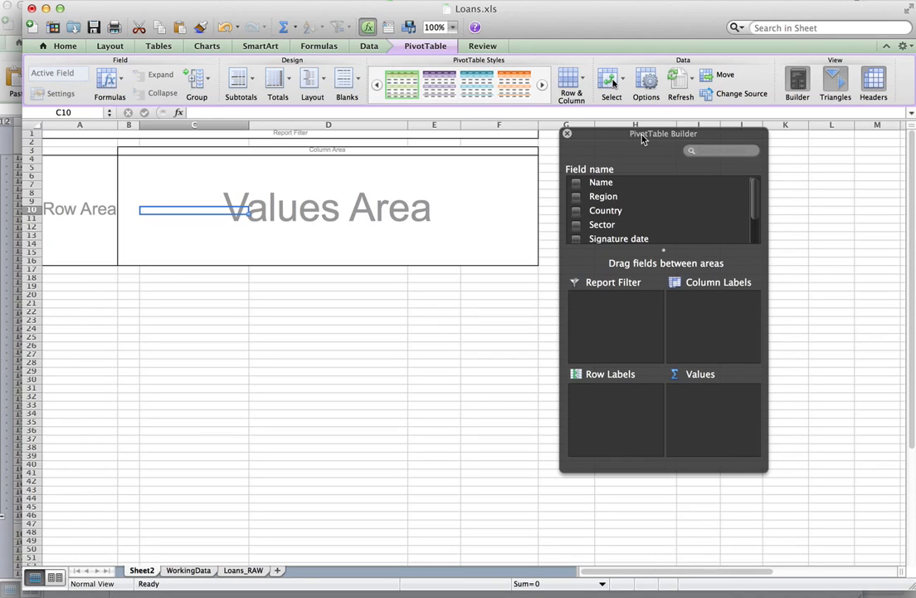
mouse_move(269, 196)
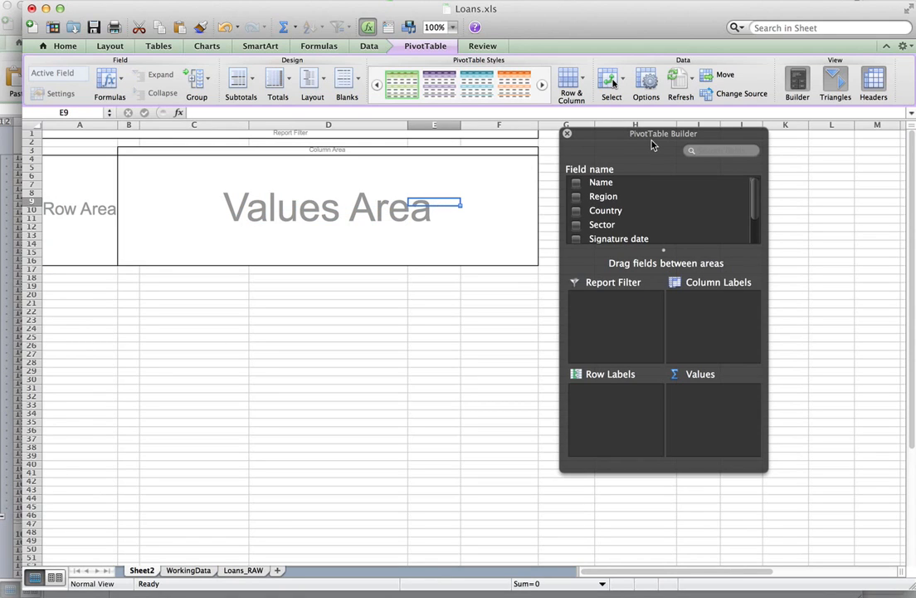
mouse_move(661, 362)
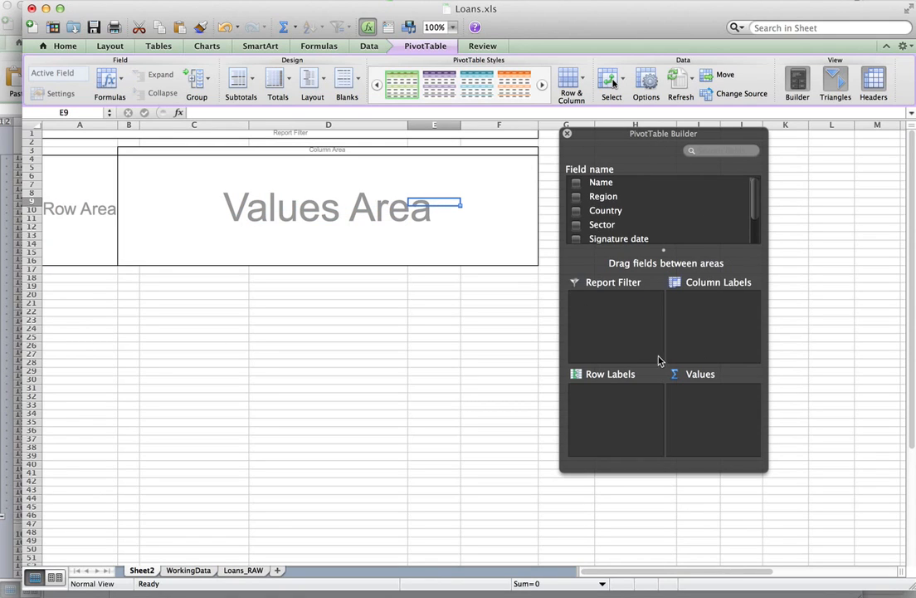
mouse_move(624, 143)
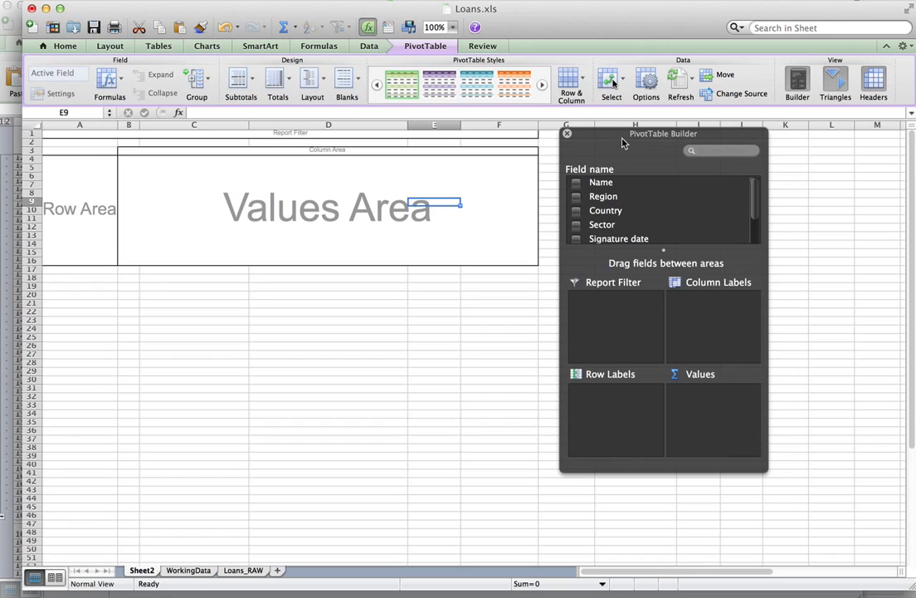
mouse_move(614, 170)
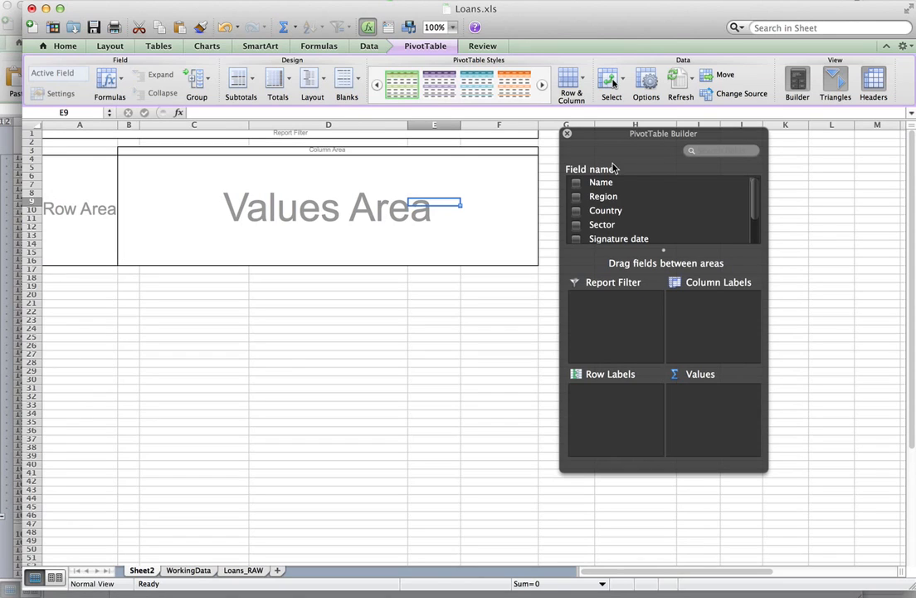
mouse_move(608, 143)
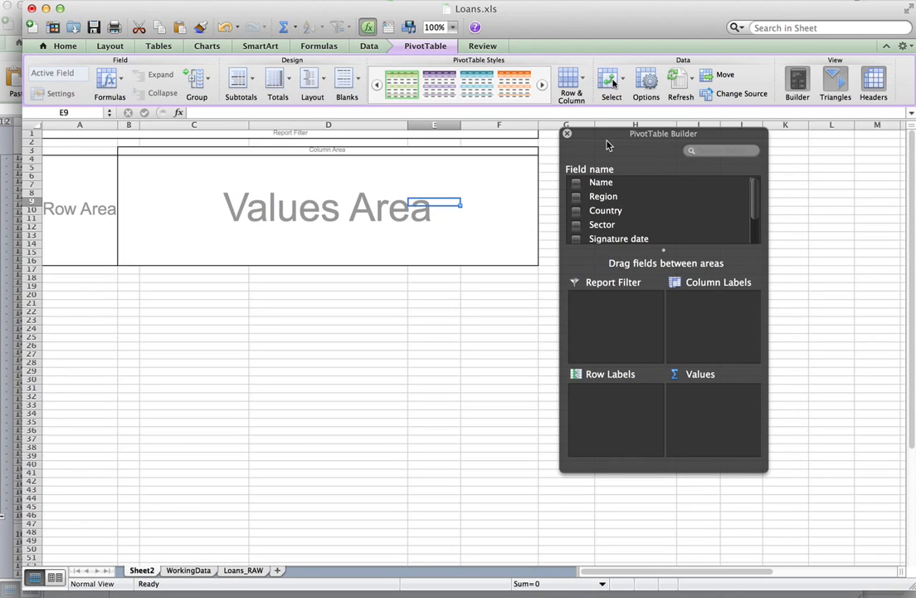
mouse_move(601, 469)
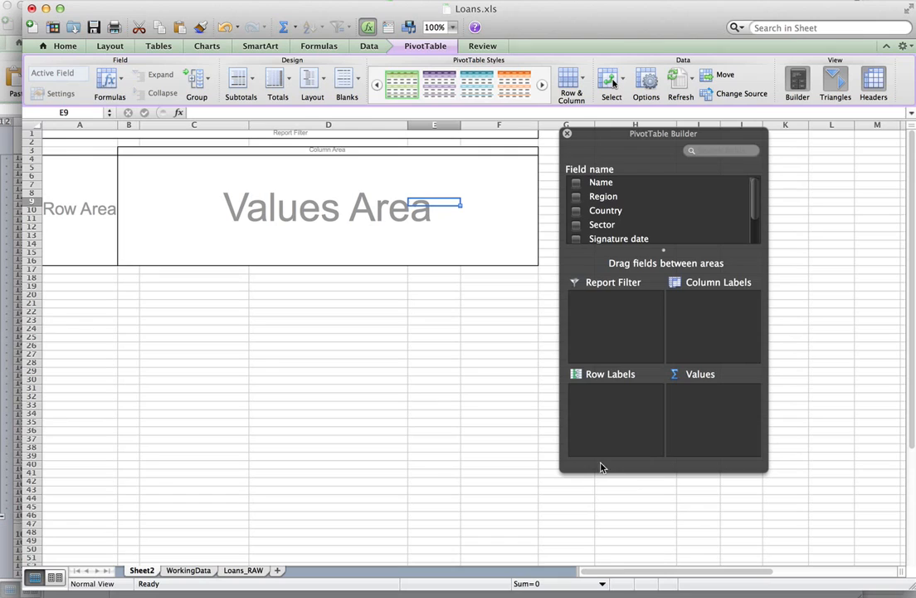
mouse_move(588, 387)
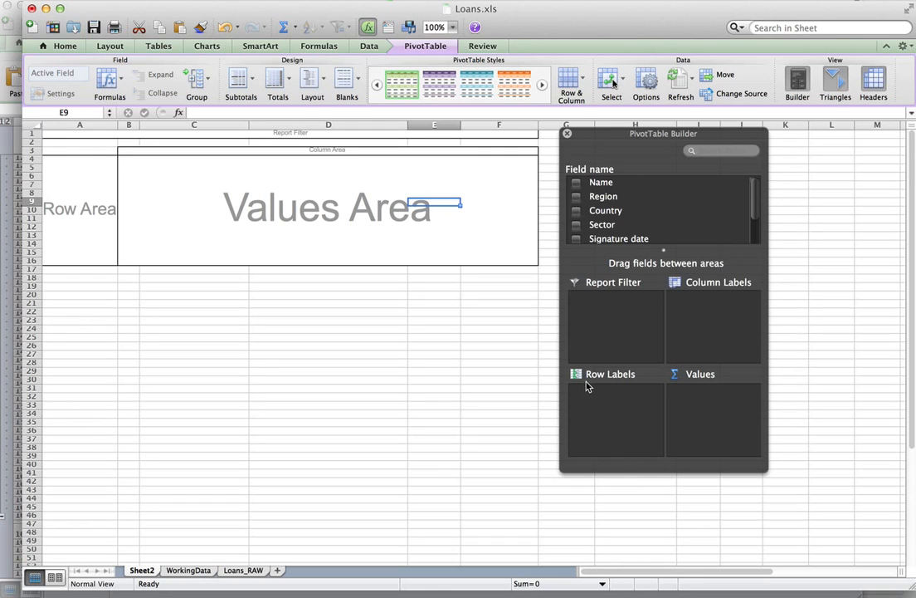
mouse_move(615, 435)
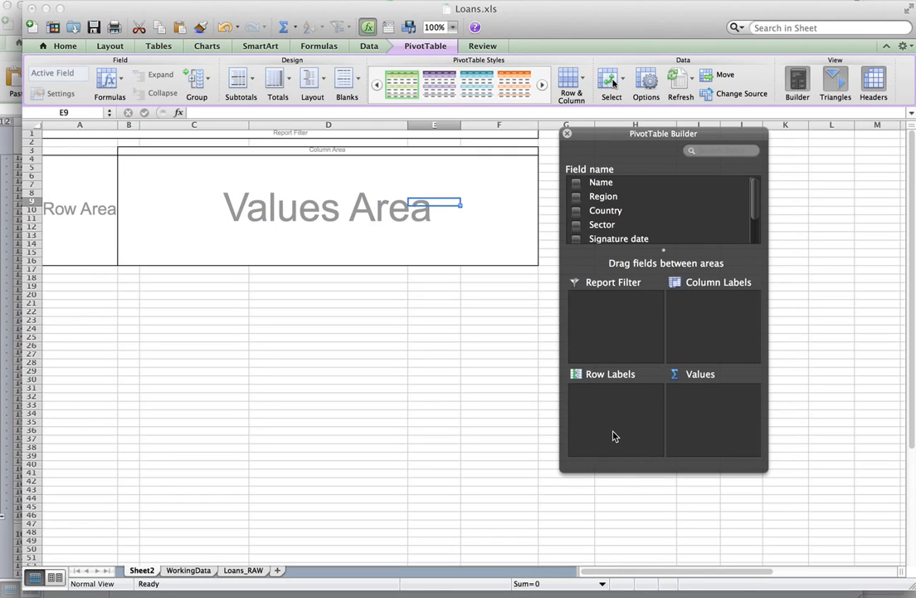
mouse_move(716, 439)
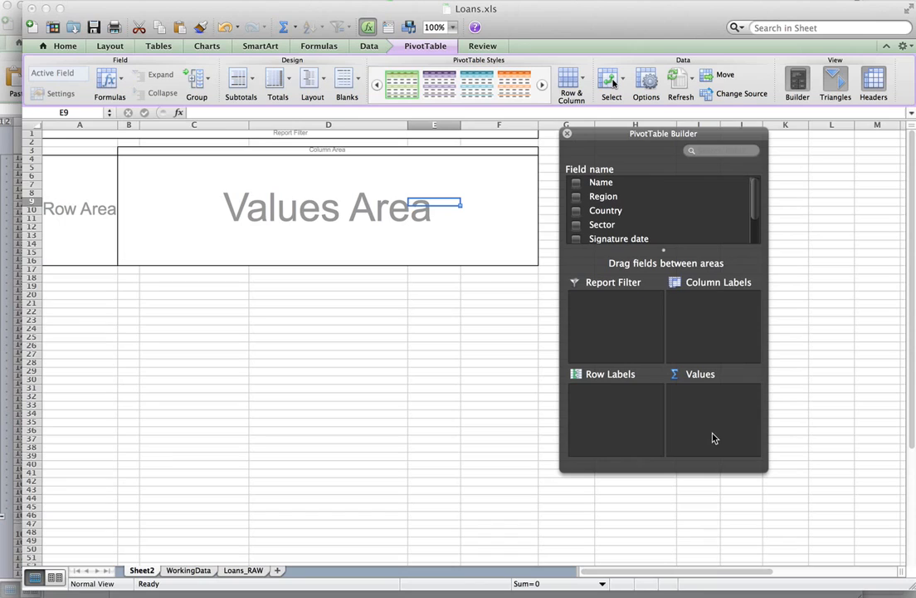
mouse_move(727, 239)
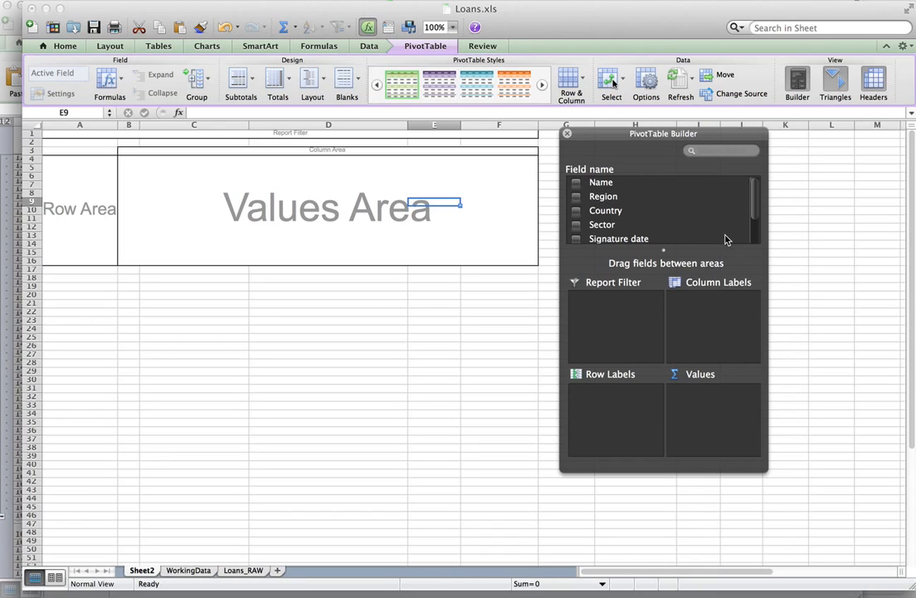
mouse_move(724, 224)
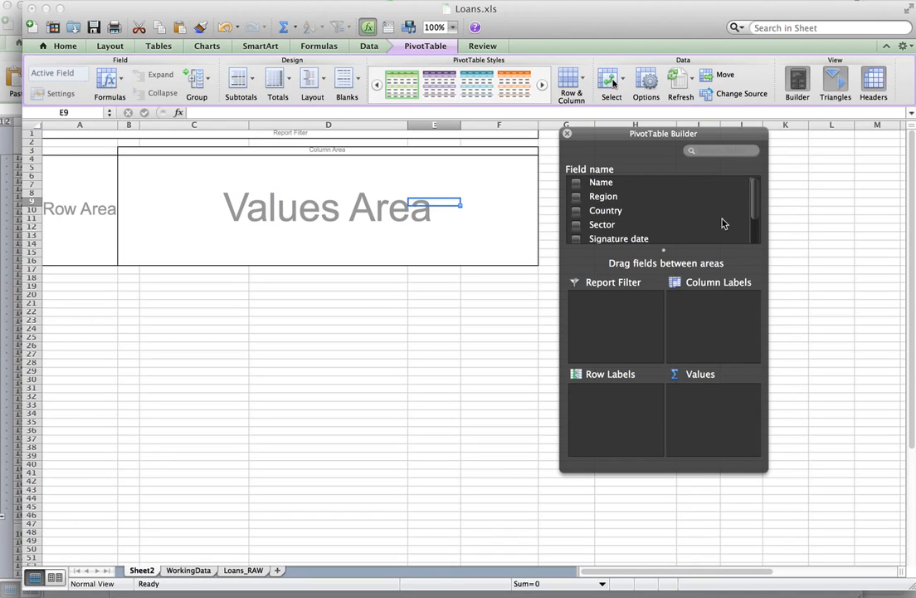
mouse_move(622, 214)
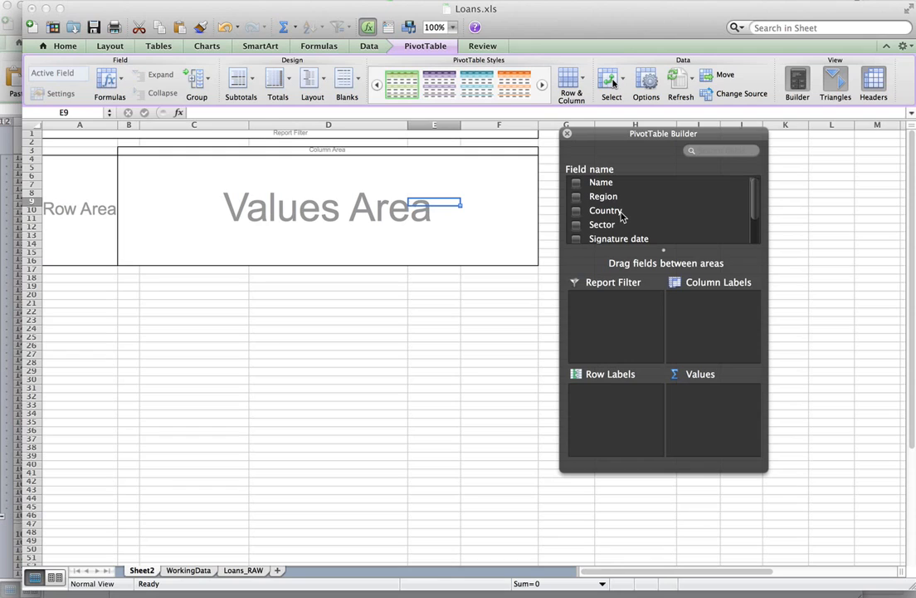
mouse_move(644, 224)
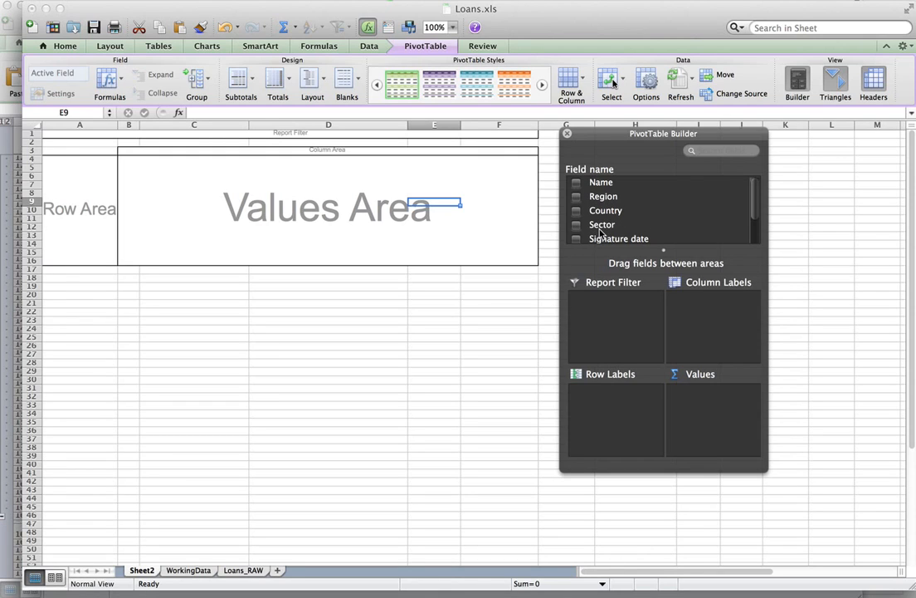
drag(601, 224, 617, 415)
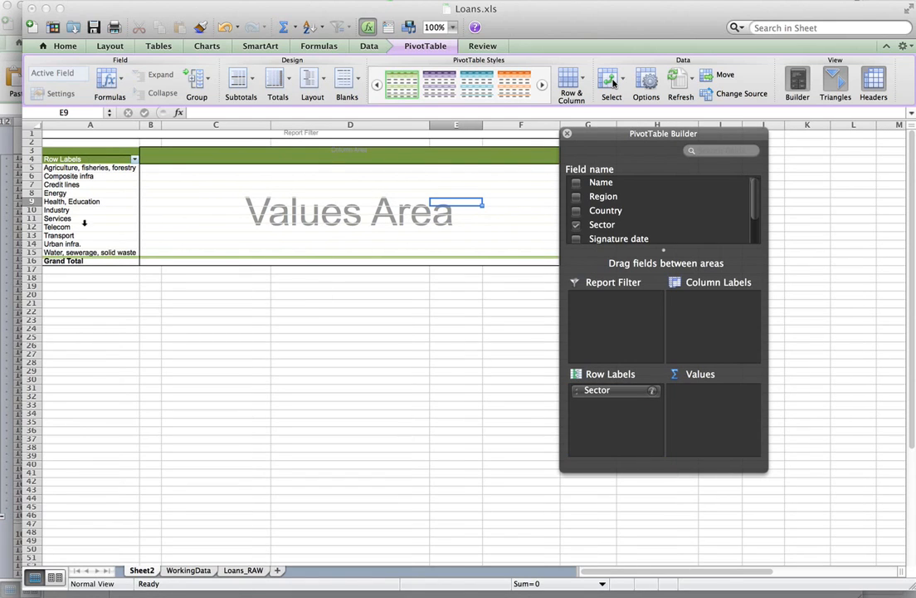
mouse_move(83, 226)
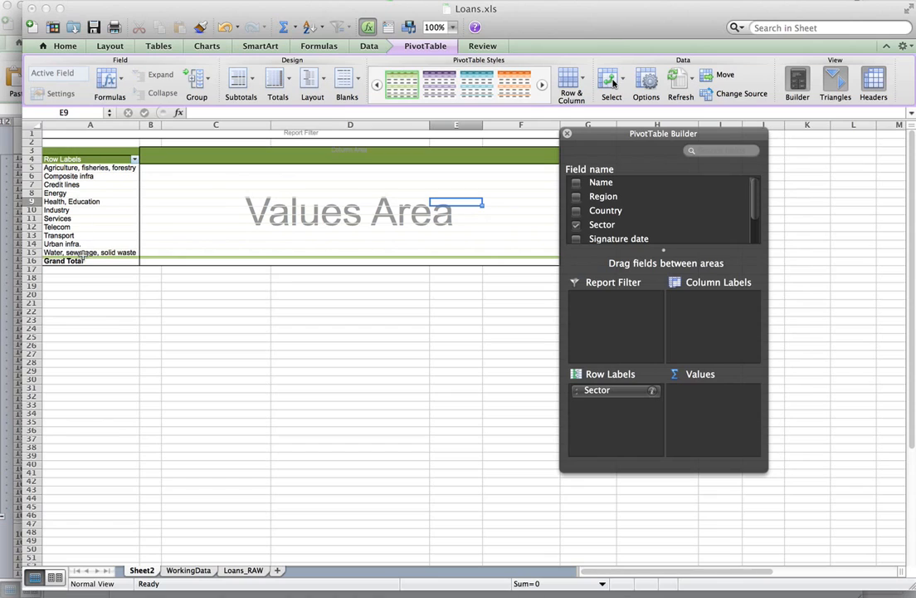
mouse_move(617, 392)
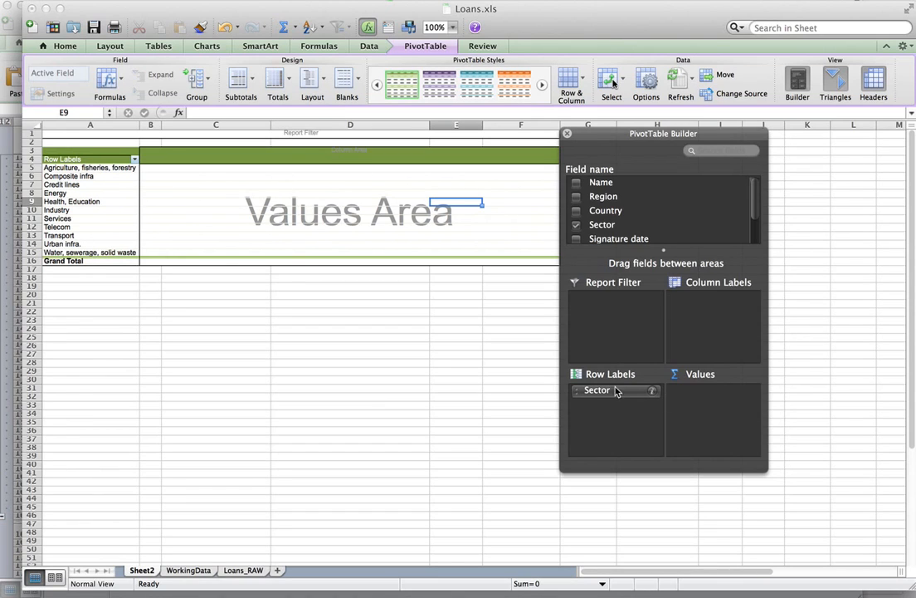
mouse_move(621, 403)
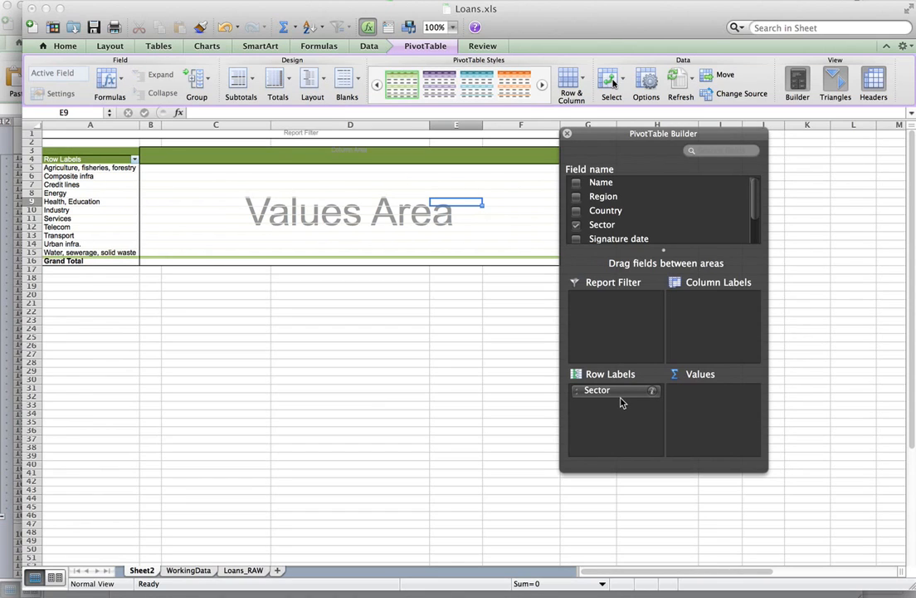
mouse_move(707, 405)
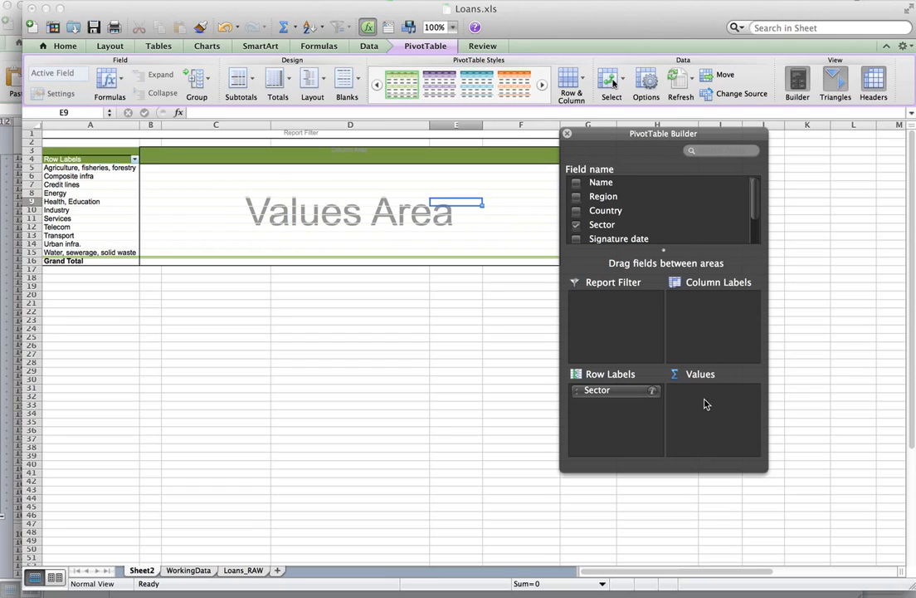
mouse_move(714, 407)
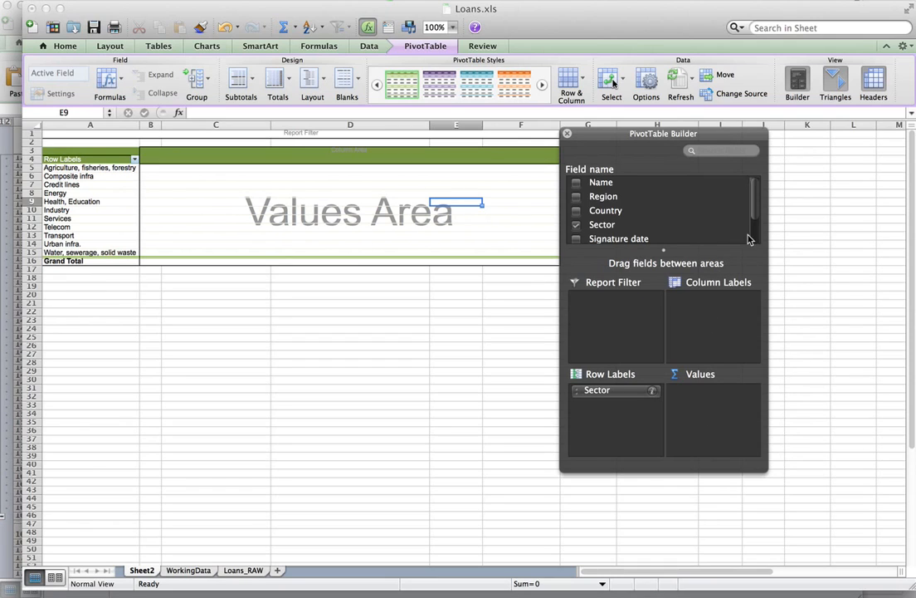
Add Signed Amount (€) to Values so the pivot sums it per sector, about 3.64 billion in total
scroll(down, 3)
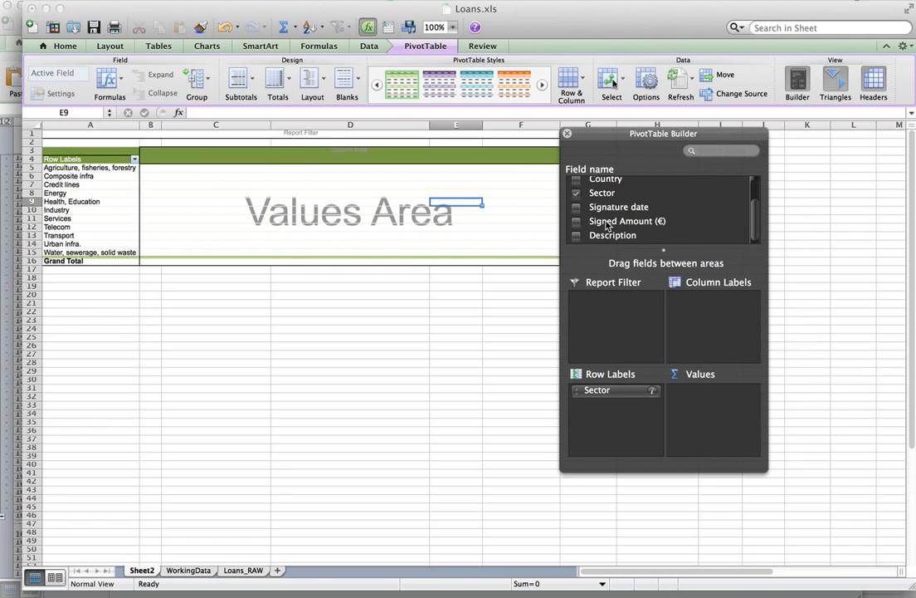
drag(627, 220, 714, 338)
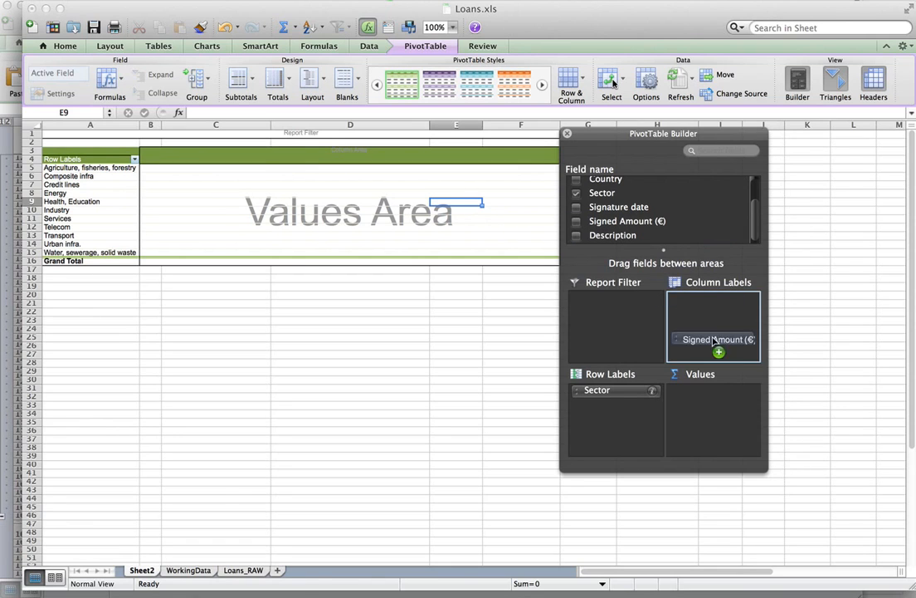
drag(713, 339, 705, 391)
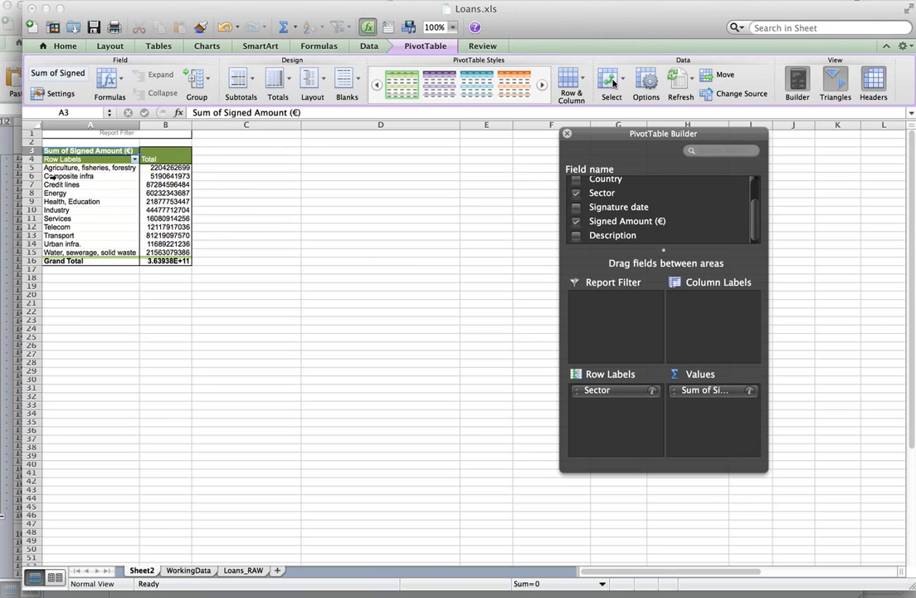
click(89, 166)
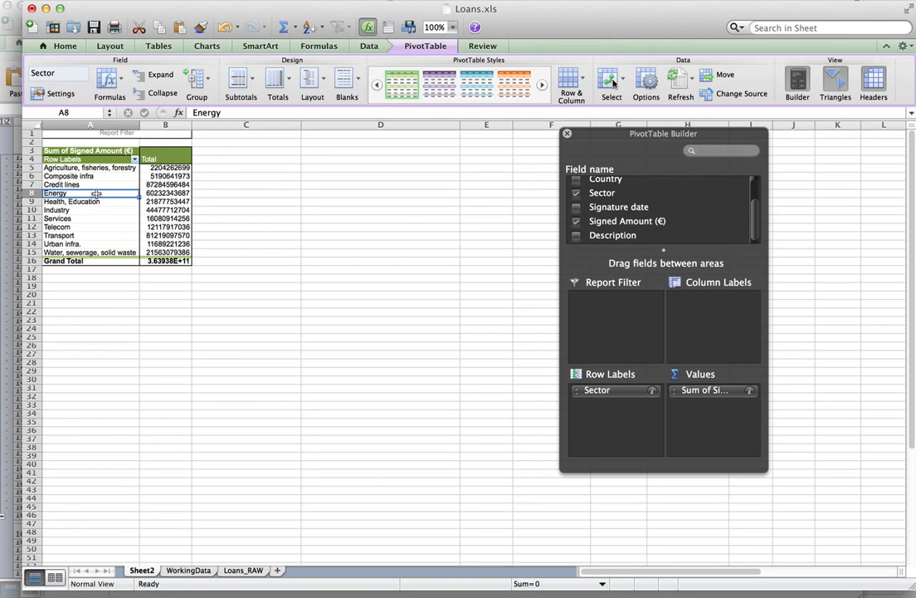
click(73, 202)
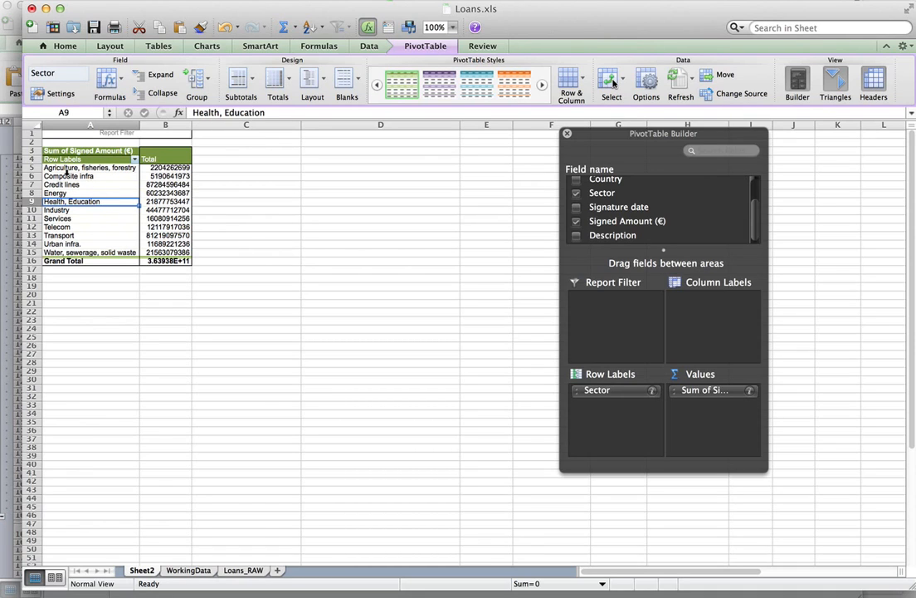
click(89, 166)
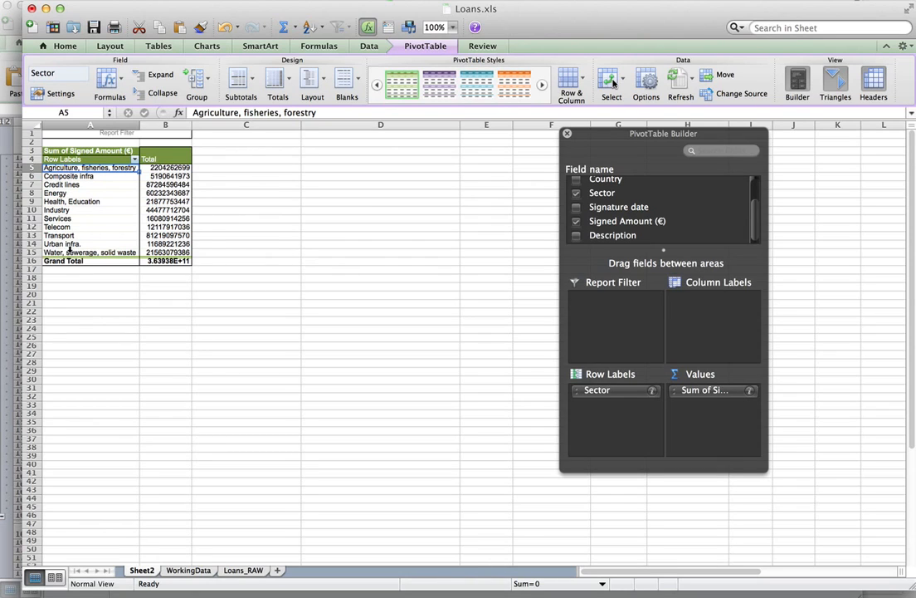
mouse_move(103, 252)
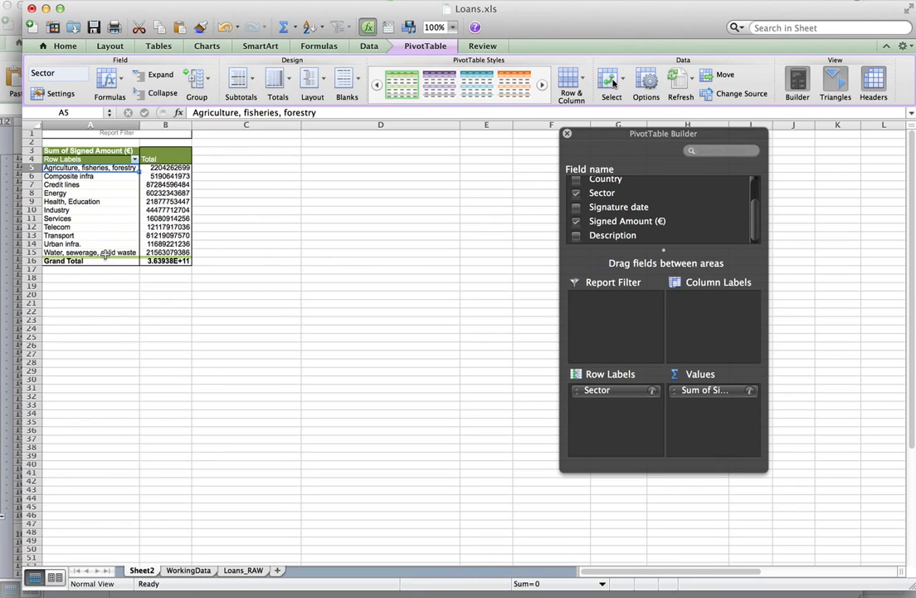
mouse_move(86, 202)
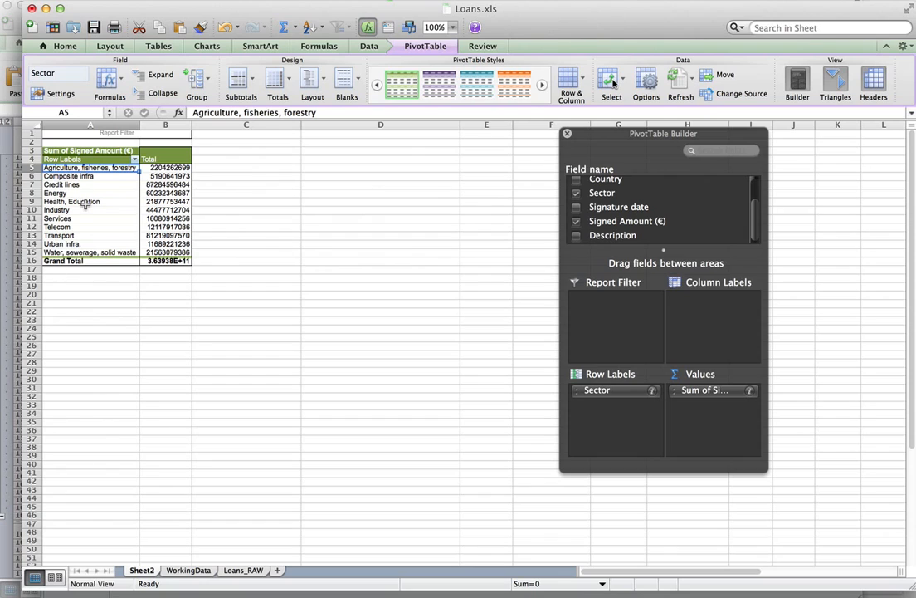
mouse_move(110, 176)
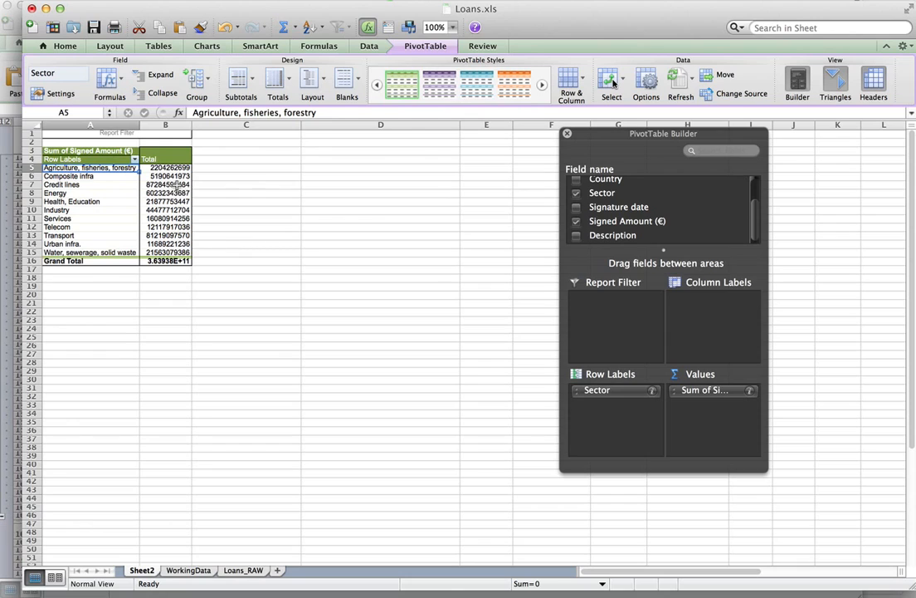
click(166, 192)
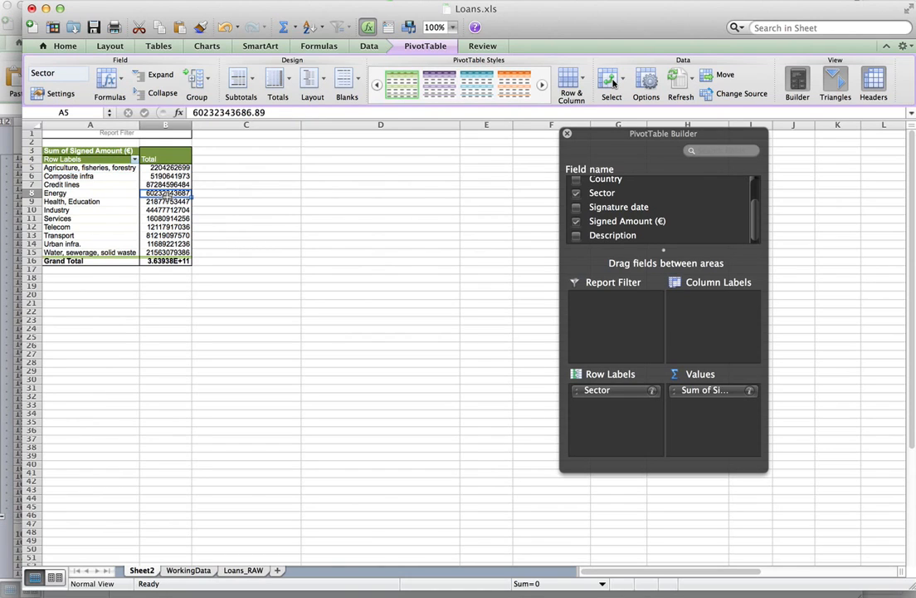
click(166, 193)
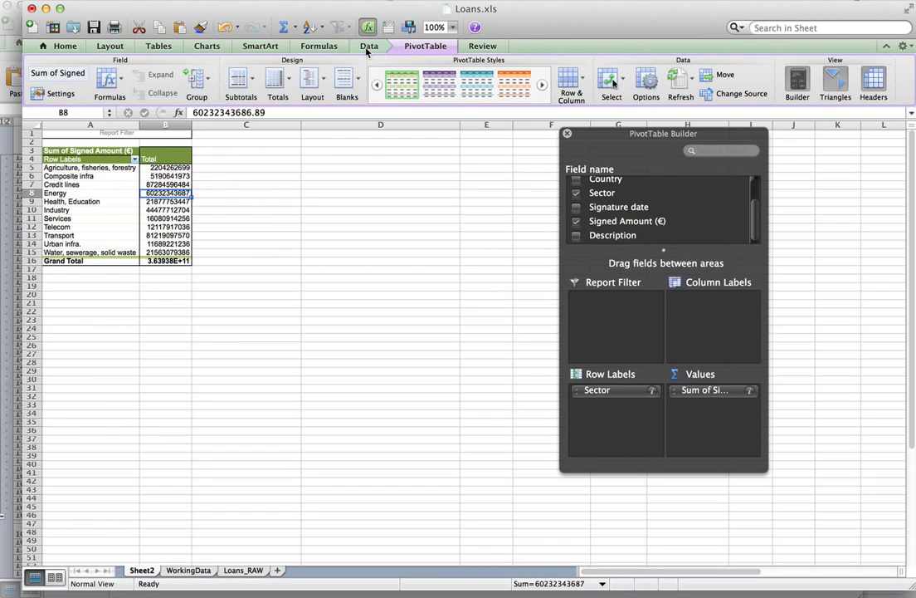
Sort the sector totals descending, putting Credit lines first and Agriculture last
click(369, 47)
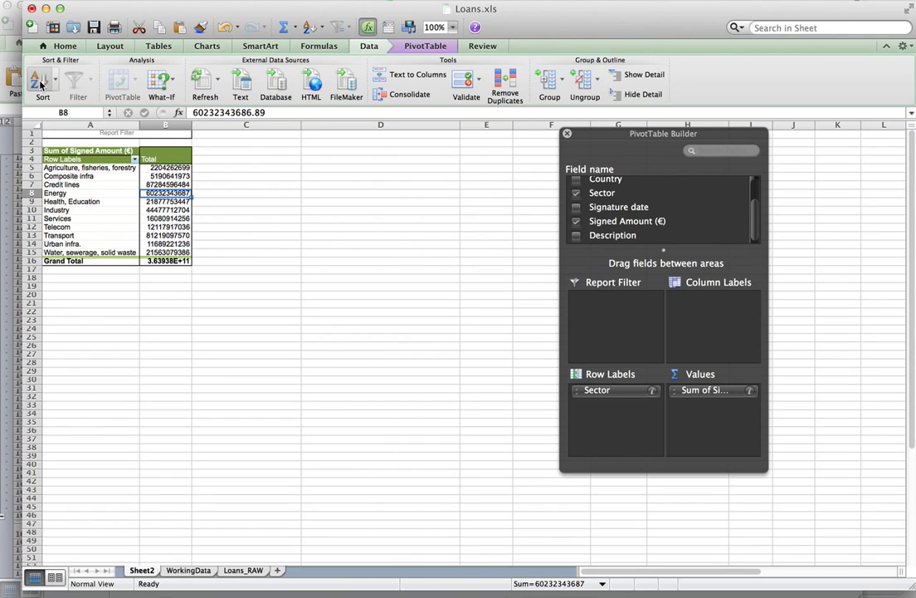
mouse_move(38, 79)
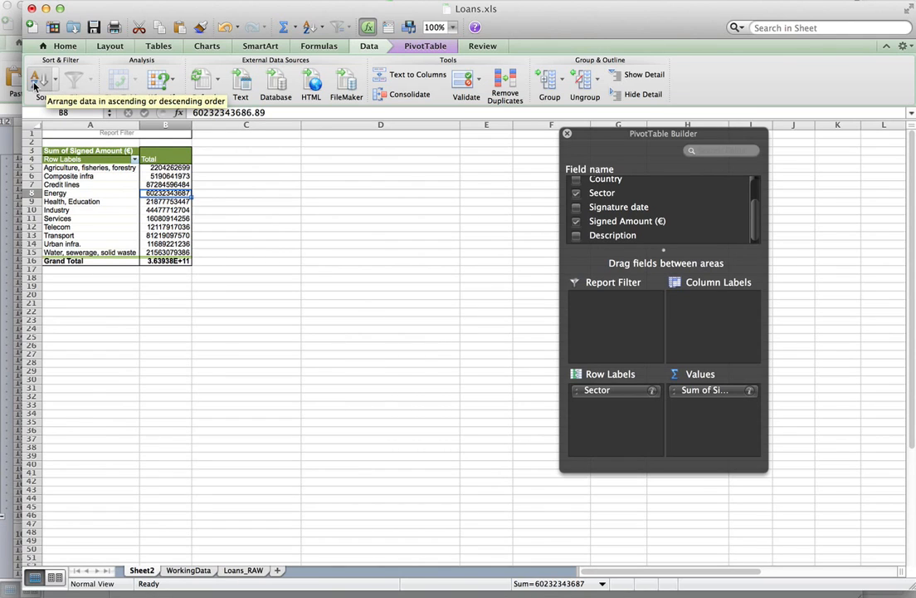
click(36, 79)
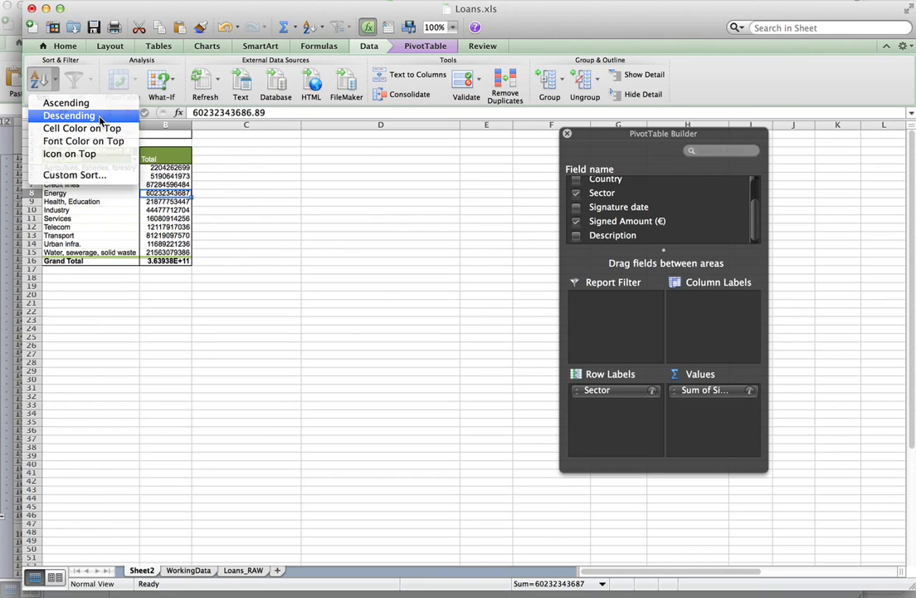
click(69, 117)
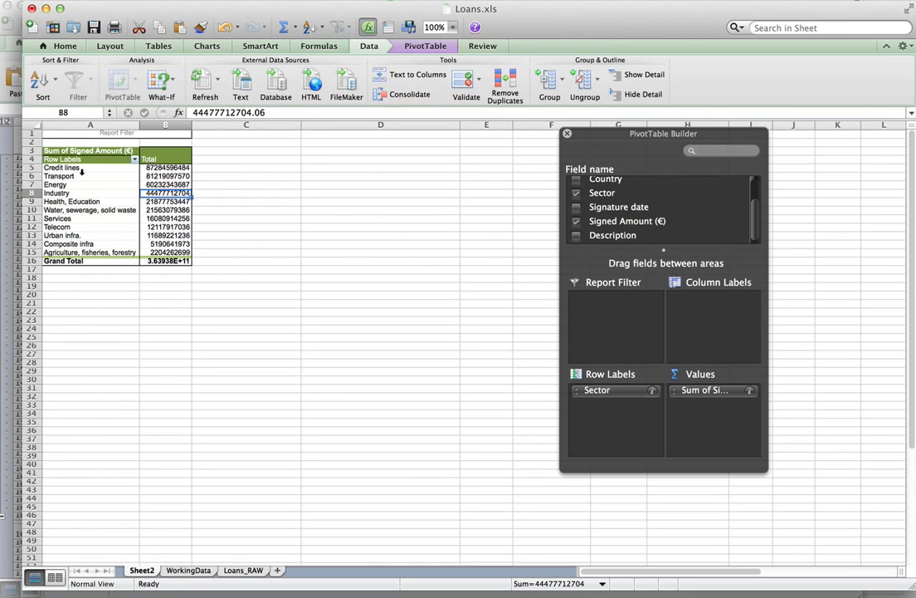
click(166, 166)
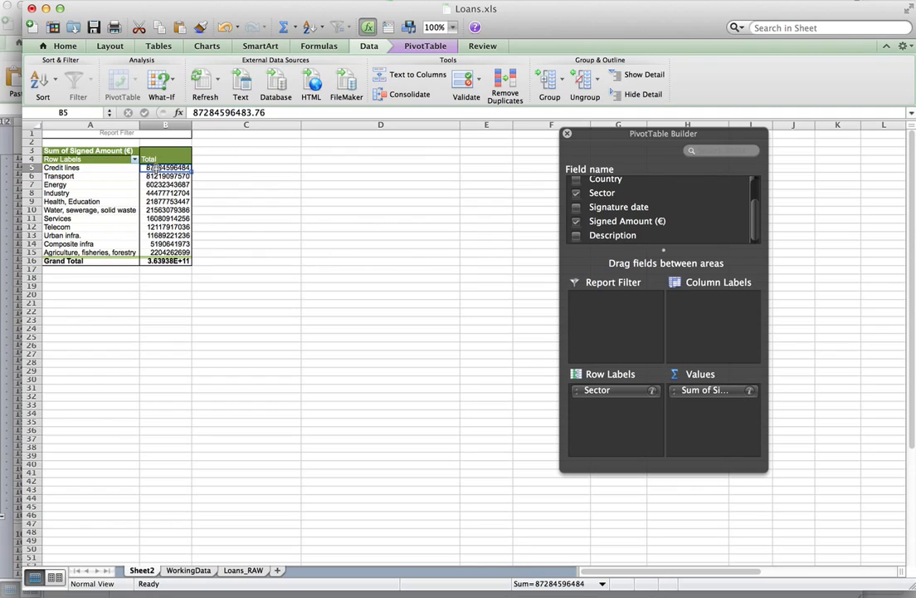
mouse_move(91, 245)
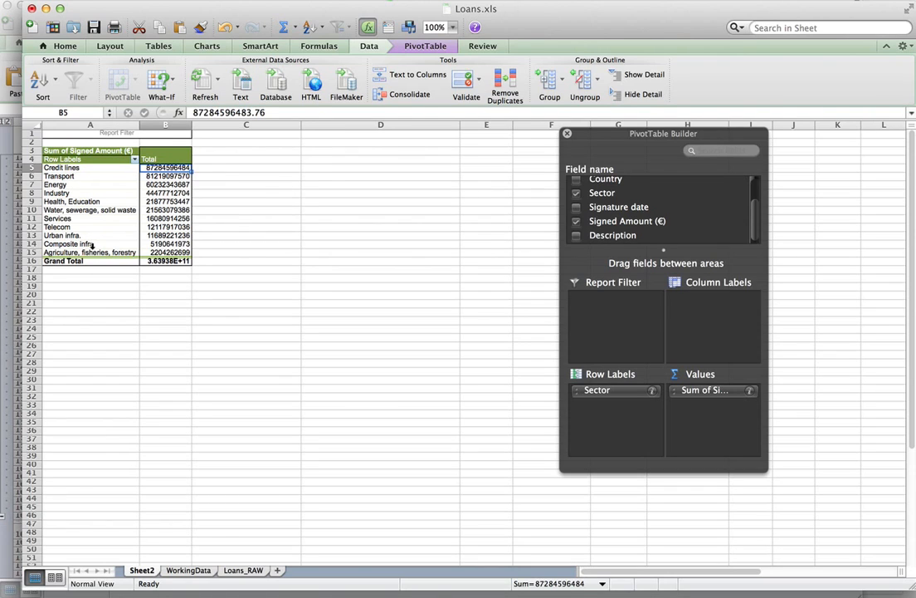
click(166, 252)
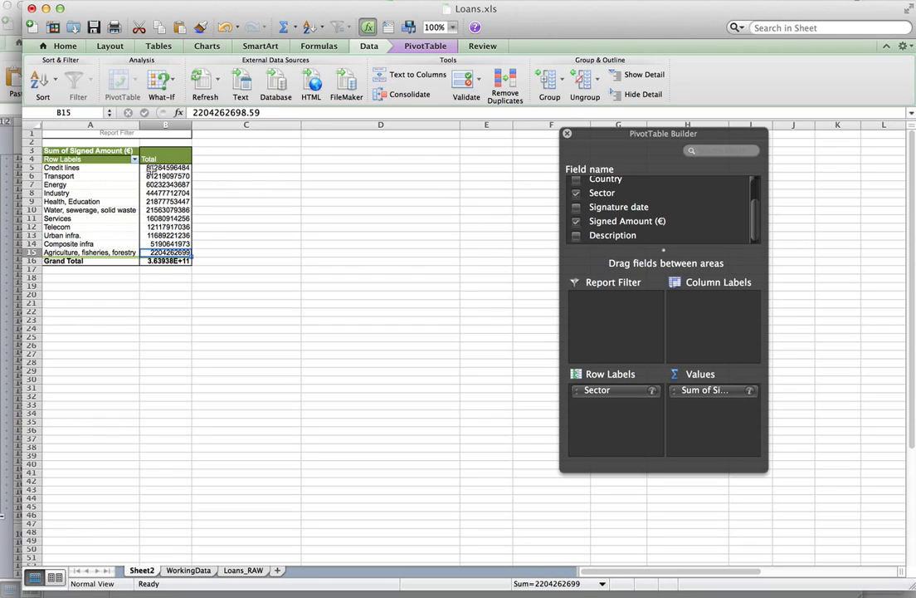
click(166, 166)
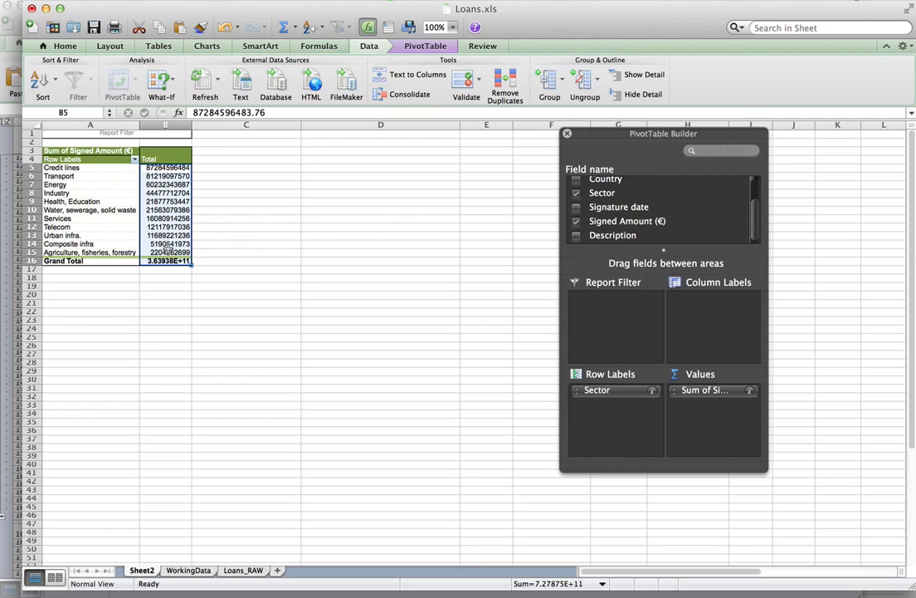
Format the sector totals and grand total as Euro currency with 0 decimal places
right_click(166, 200)
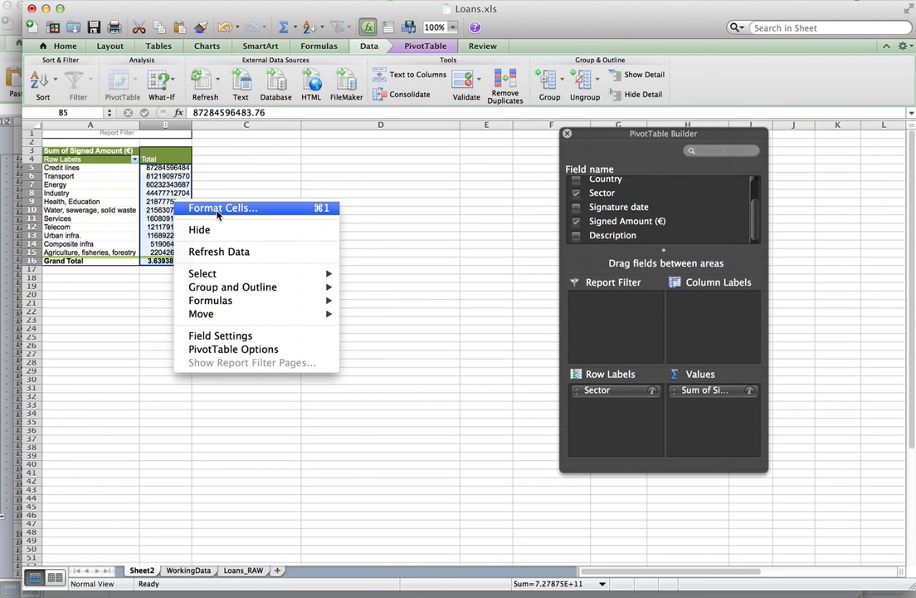
click(223, 208)
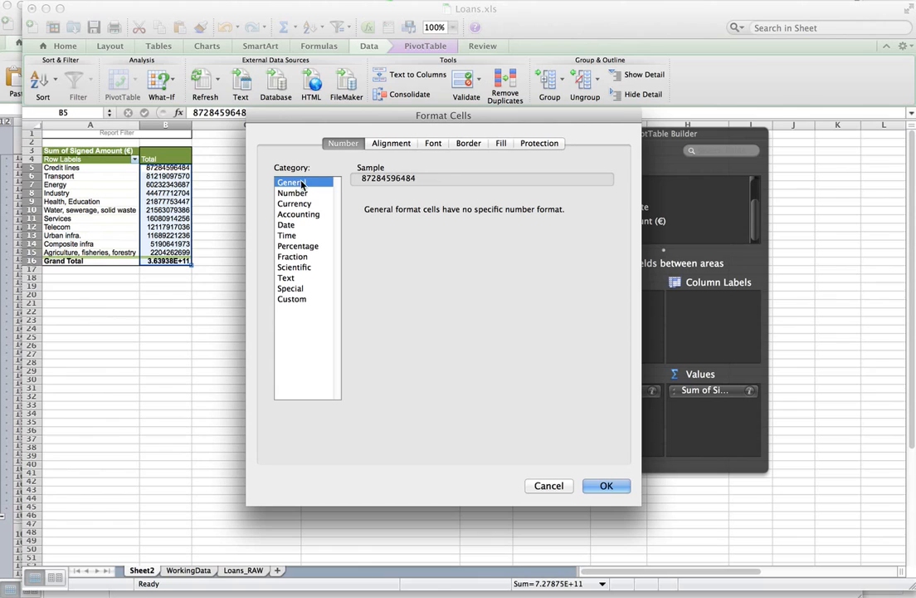
click(295, 202)
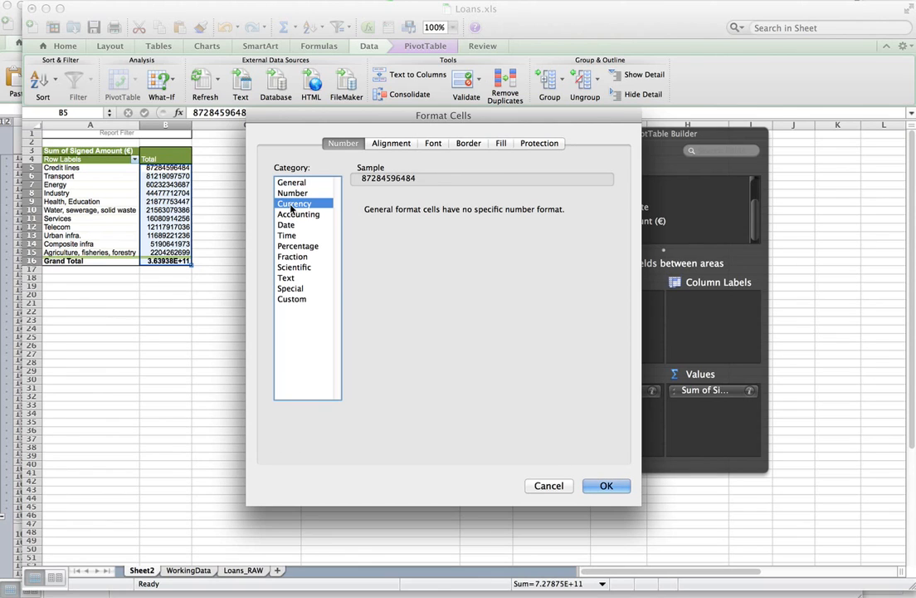
click(295, 203)
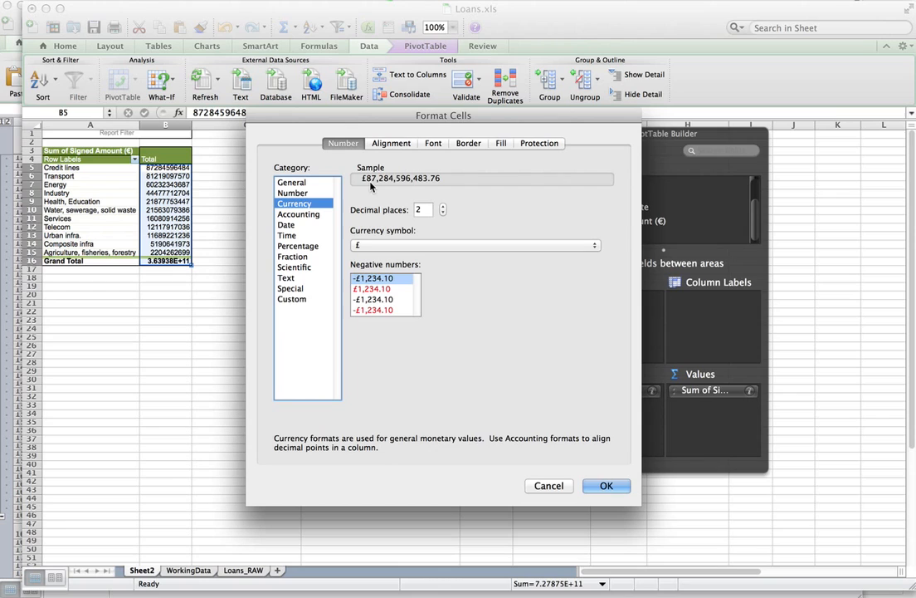
mouse_move(402, 184)
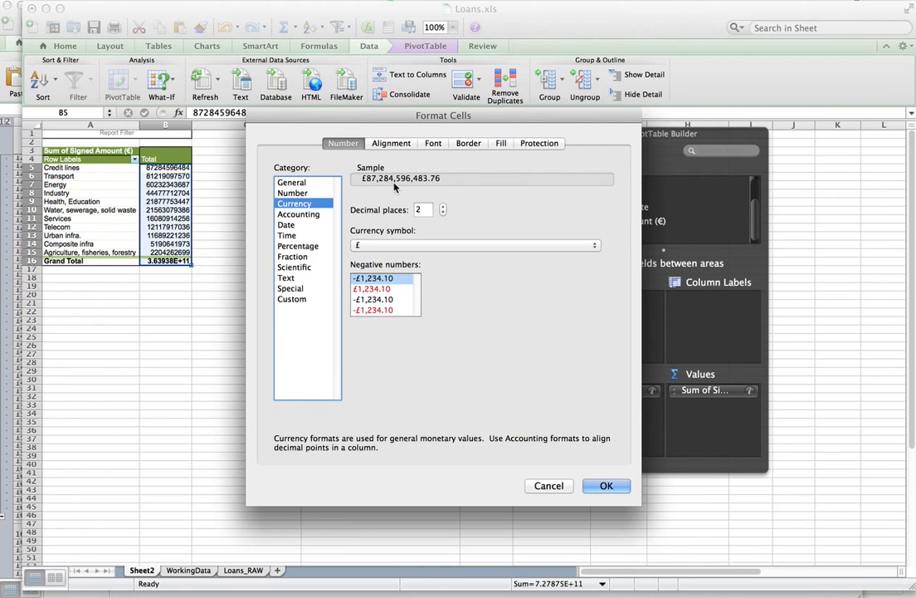
mouse_move(500, 302)
text(0)
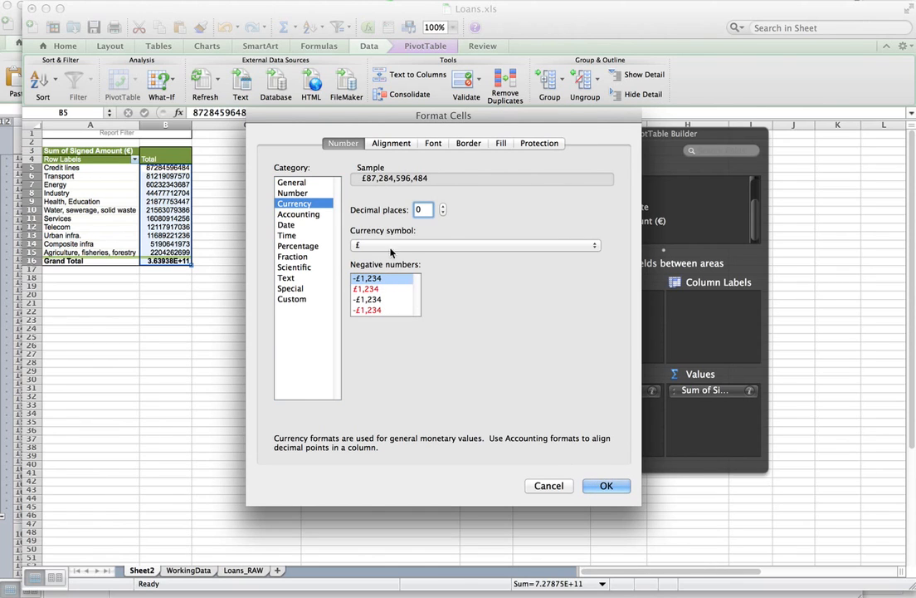
click(594, 245)
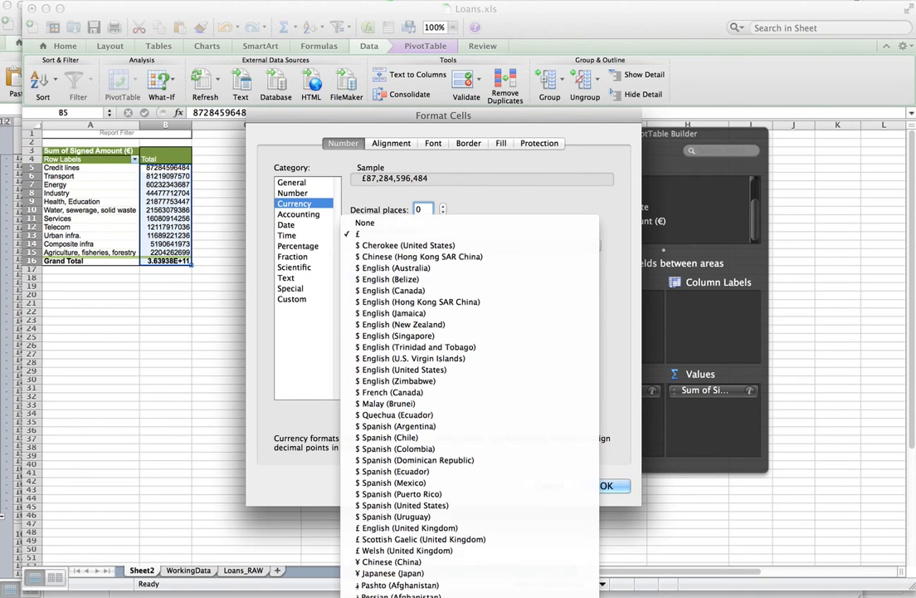
scroll(down, 3)
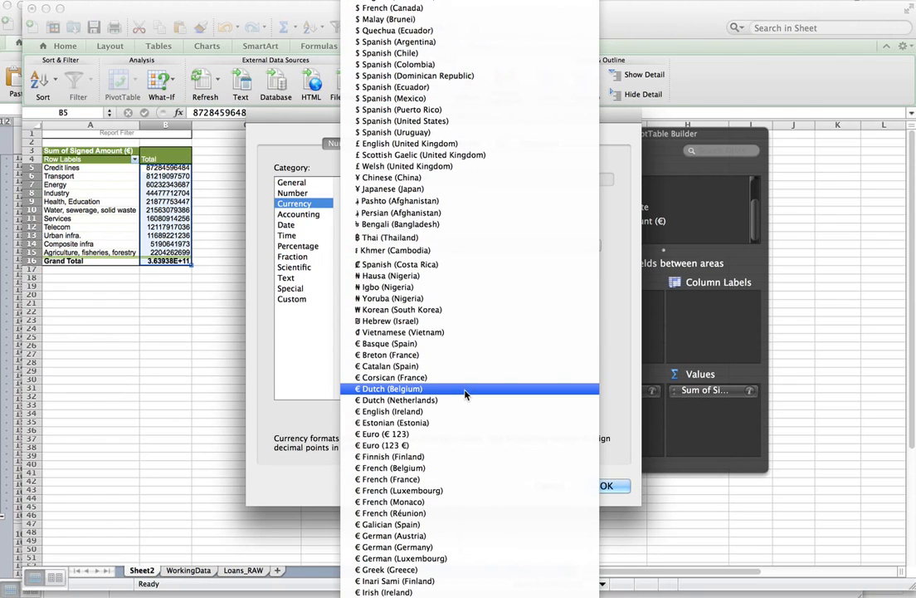
click(382, 433)
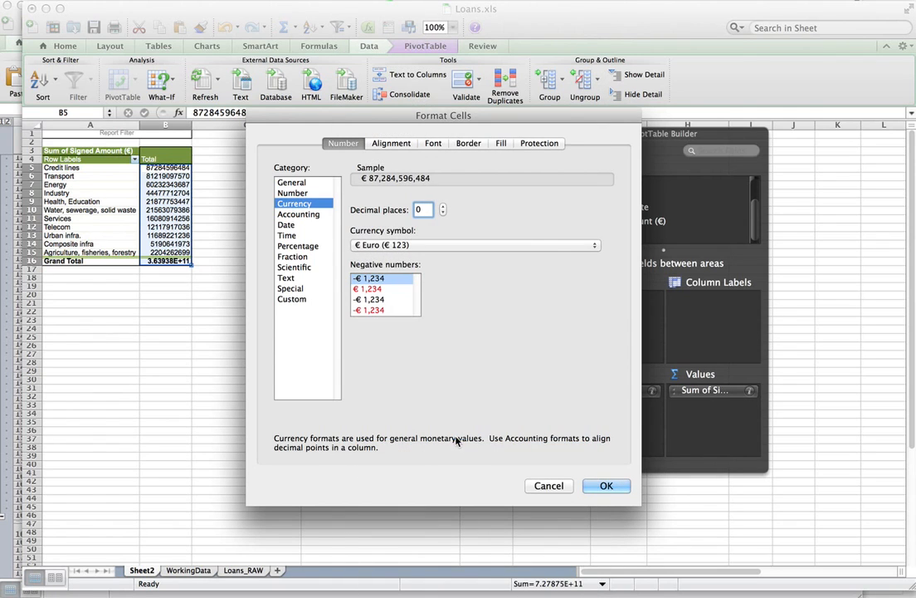
click(605, 485)
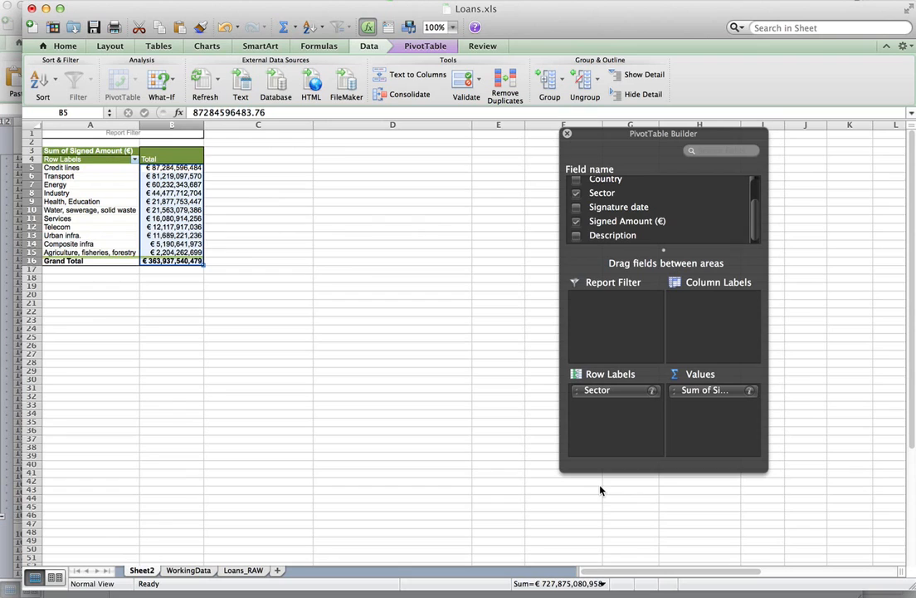
click(172, 166)
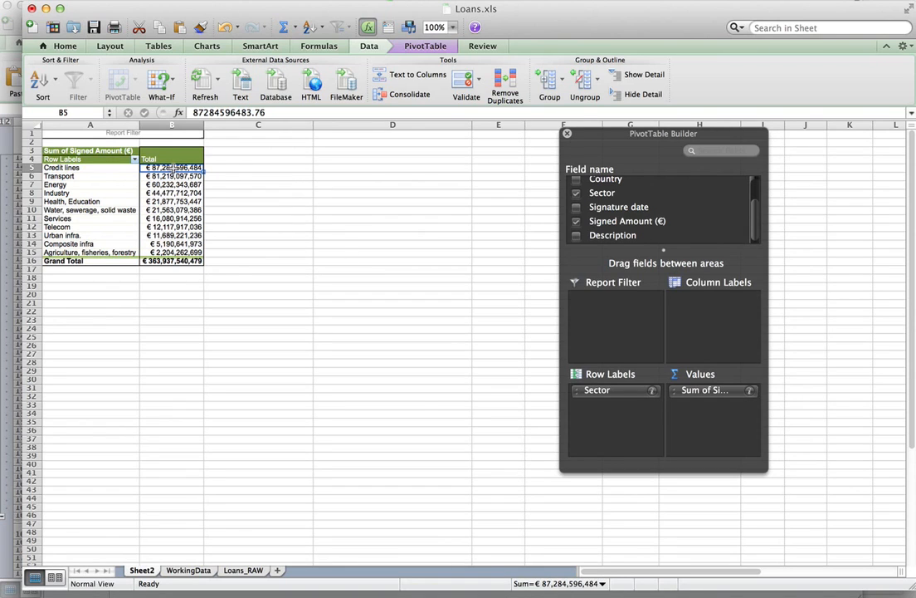